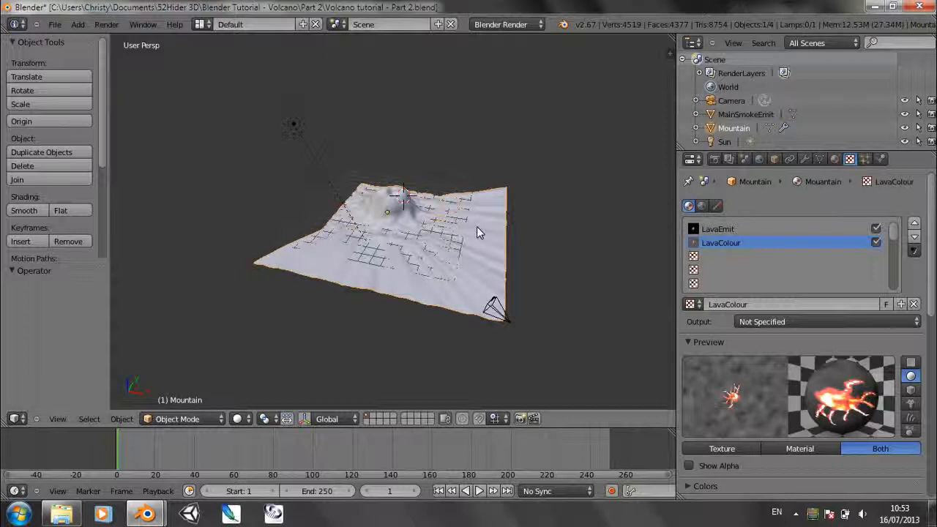
Orbit around the mountain and move MainSmokeEmit down into the volcano's crater.
drag(476, 233, 488, 327)
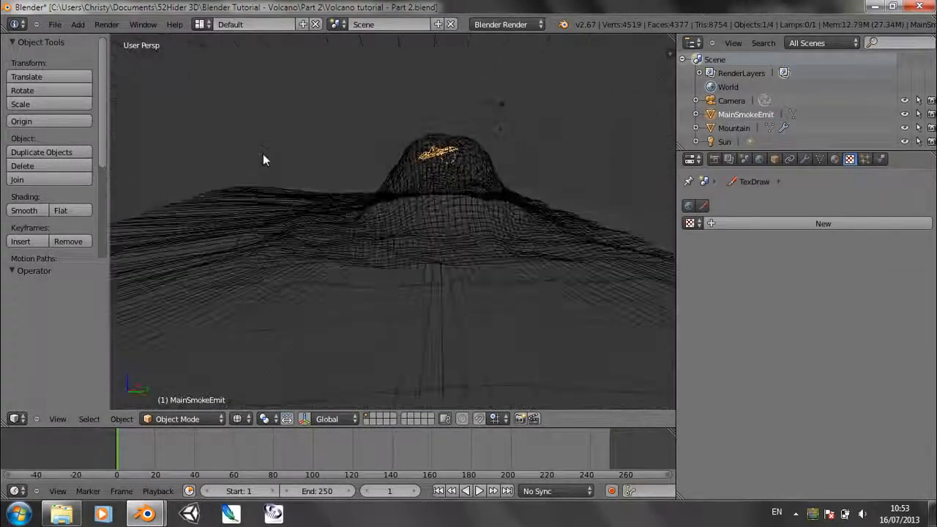
drag(266, 159, 414, 170)
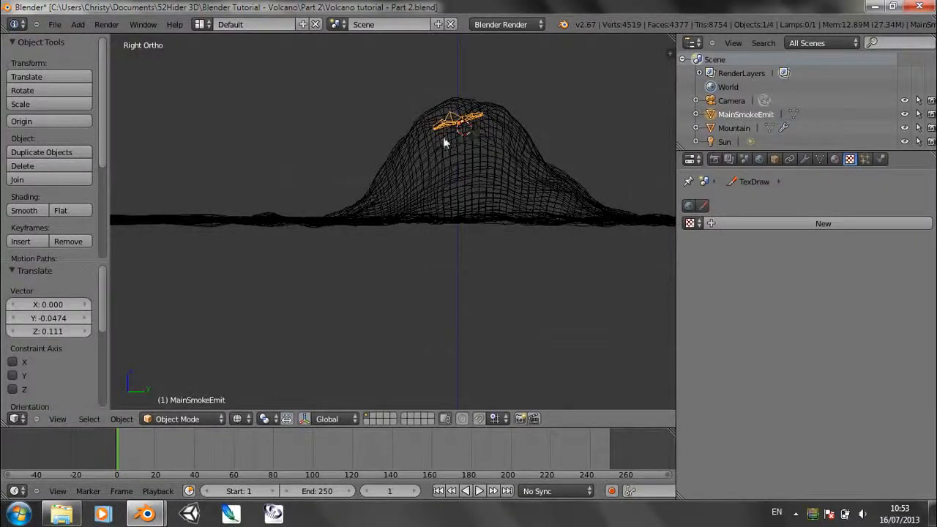
drag(446, 142, 542, 253)
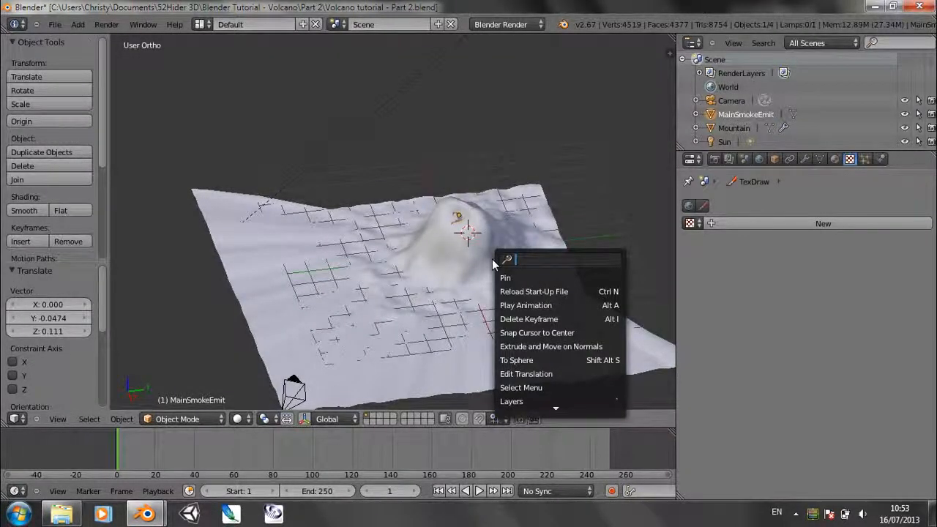
Apply Quick Smoke to MainSmokeEmit from the 'qu' search, creating a Smoke Domain.
text(qu)
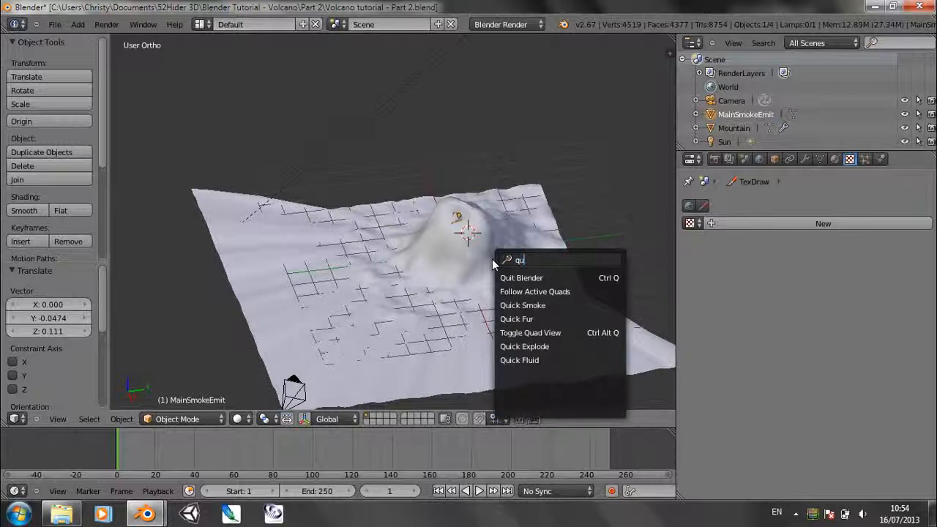
mouse_move(530, 332)
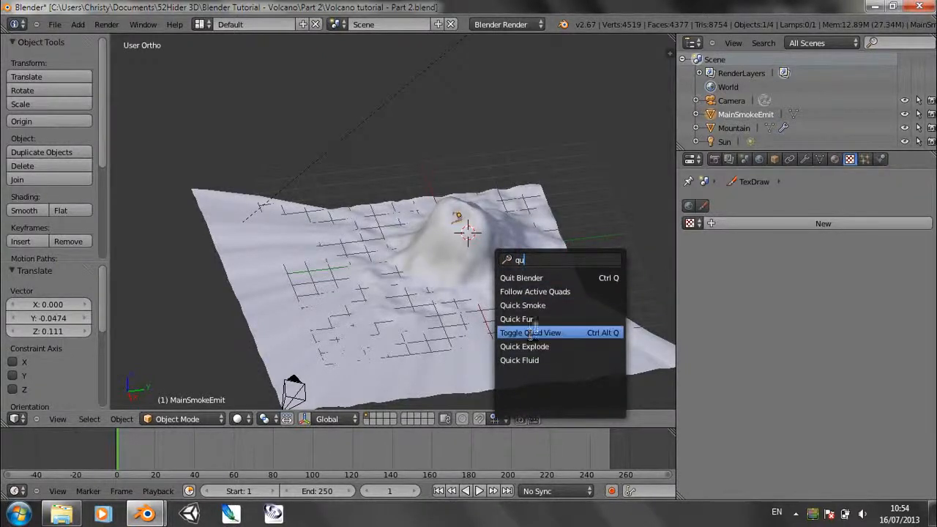
mouse_move(524, 346)
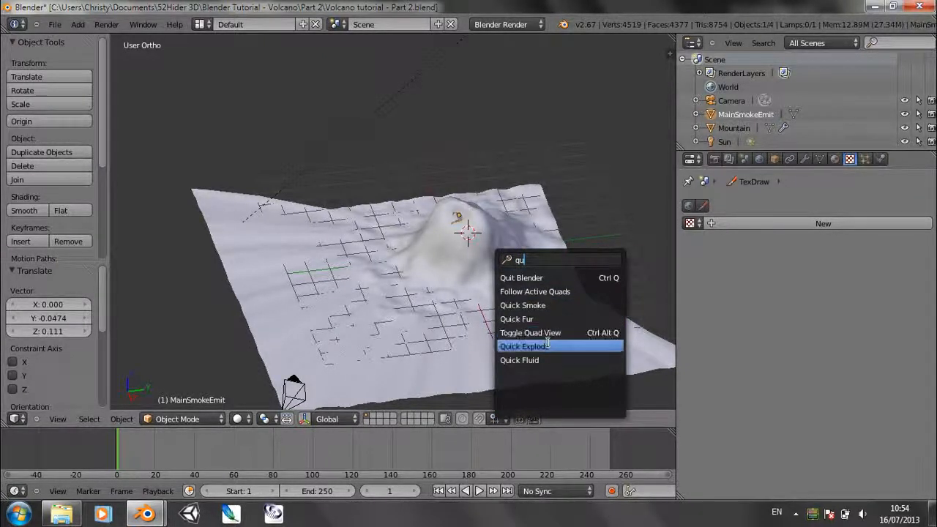
mouse_move(543, 305)
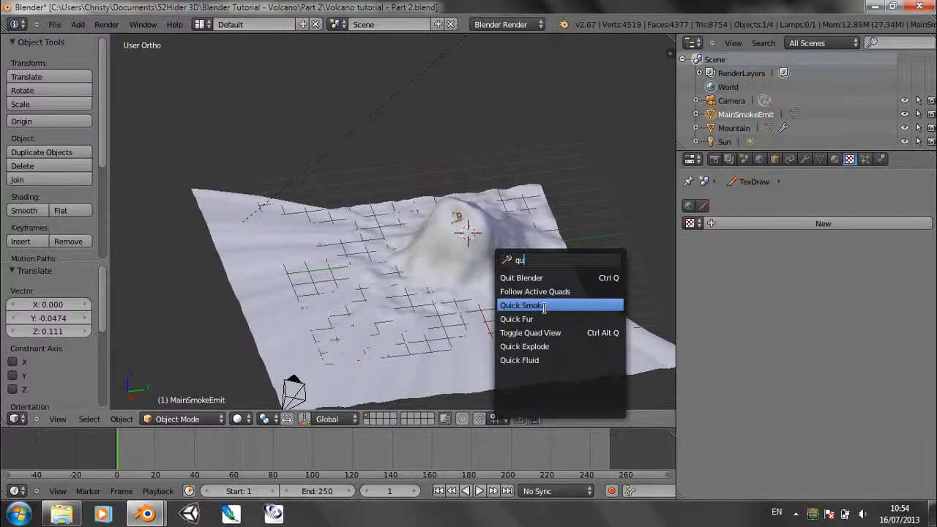
click(522, 305)
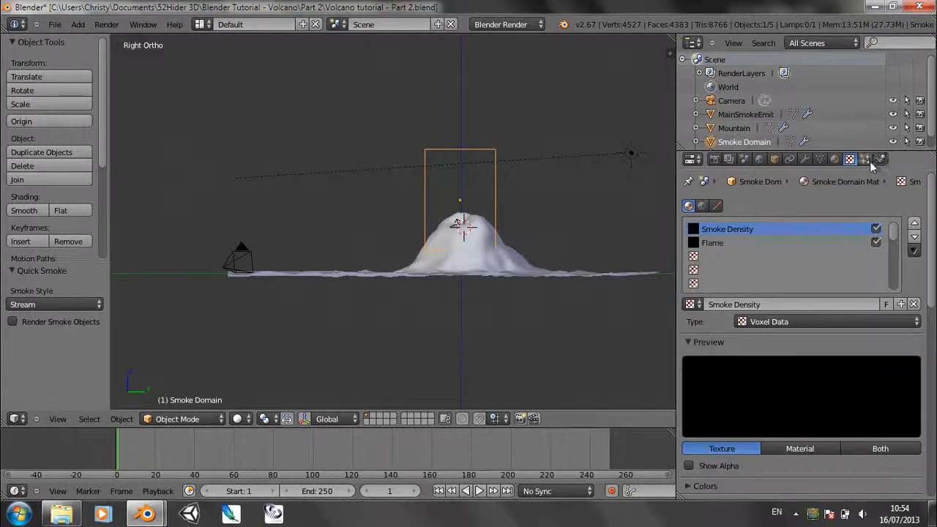
mouse_move(730, 381)
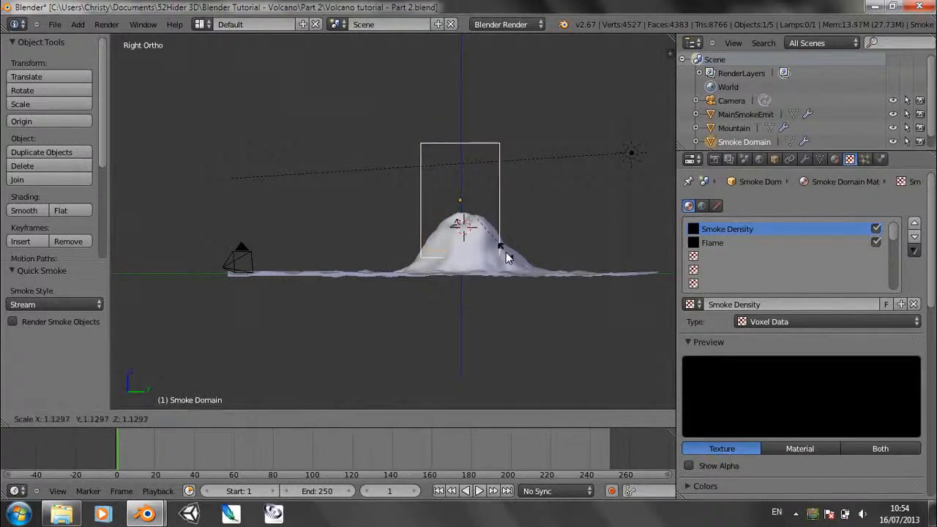
Scale the Smoke Domain up and stretch it taller to cover the volcano top.
drag(509, 256, 556, 303)
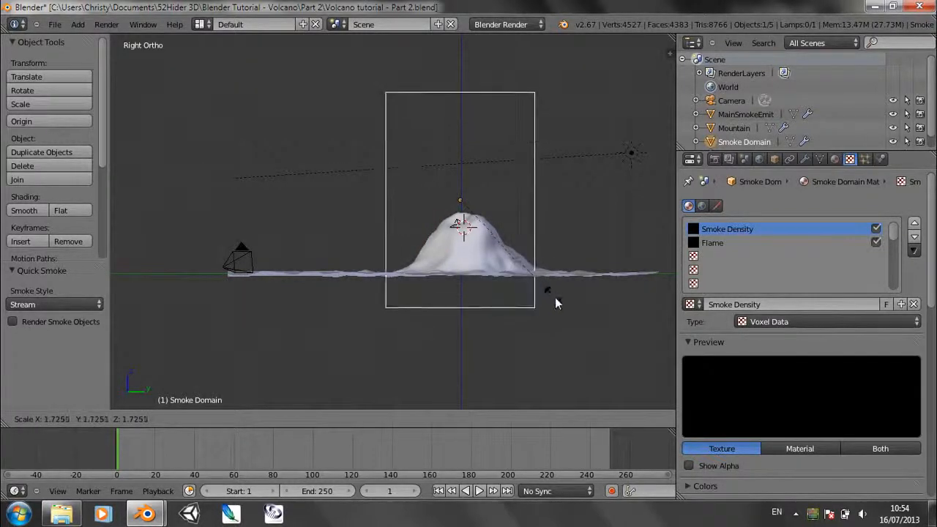
mouse_move(560, 304)
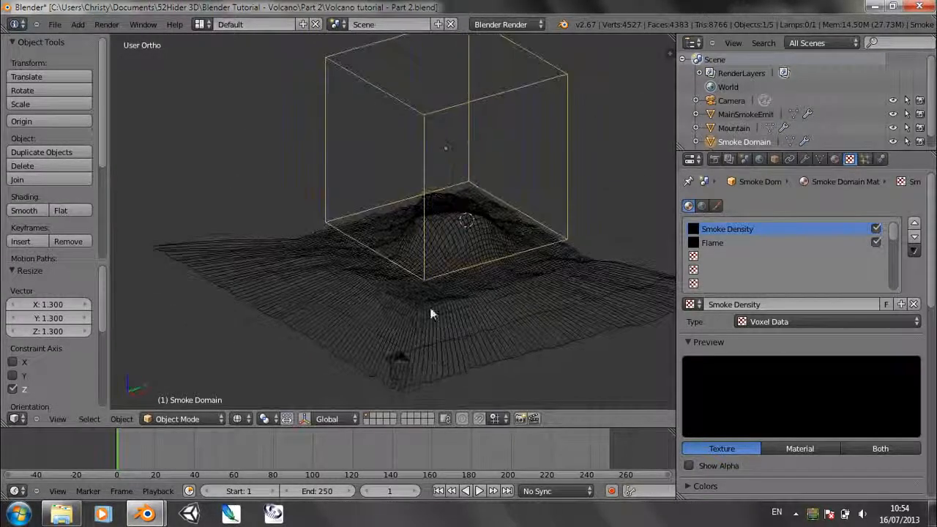
drag(432, 314, 498, 281)
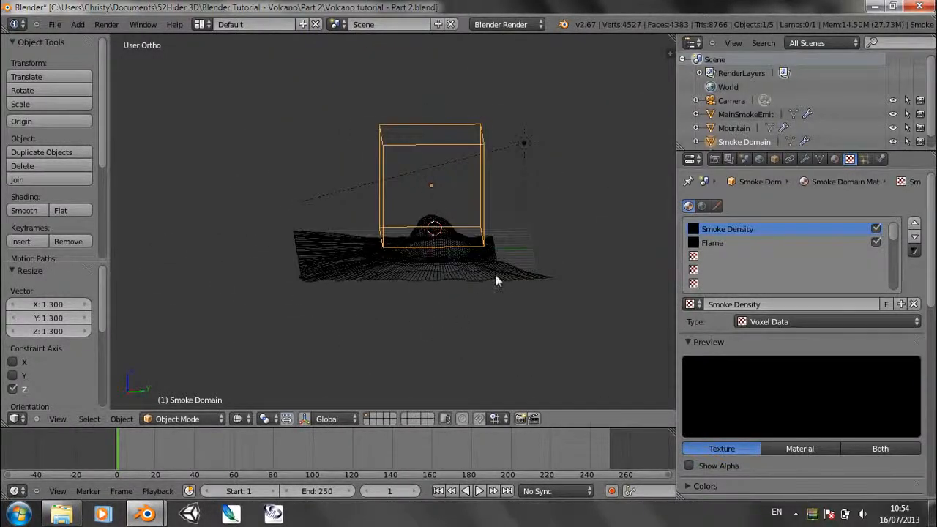
drag(497, 282, 454, 344)
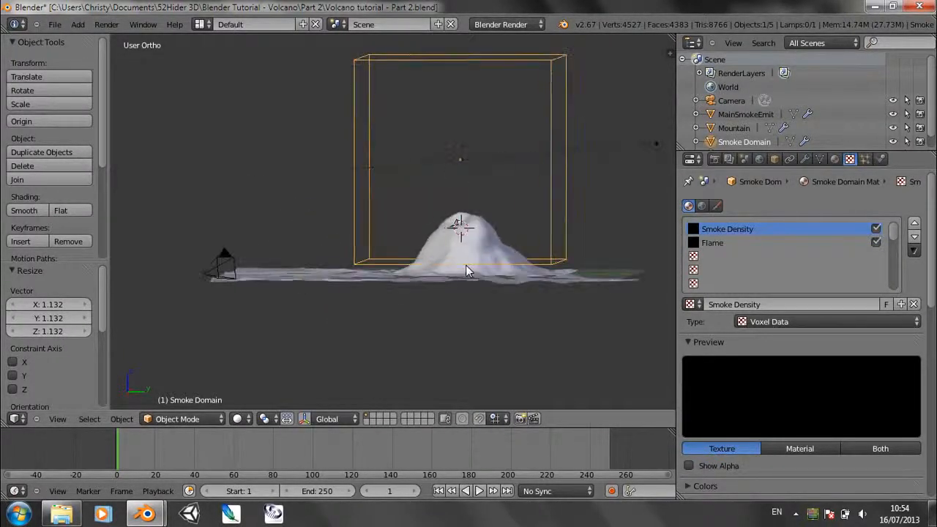
drag(468, 271, 483, 220)
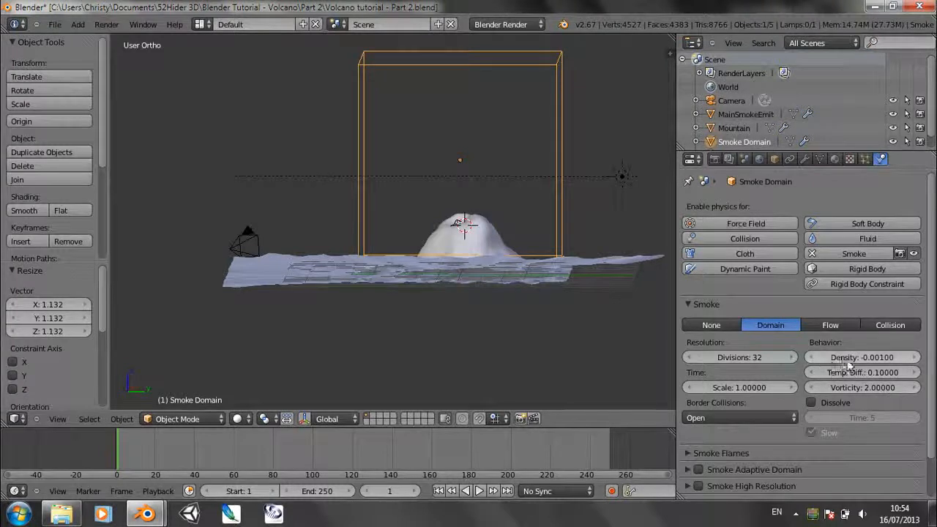
Edit the smoke domain's Density value in the Smoke Domain settings.
click(862, 358)
text(00)
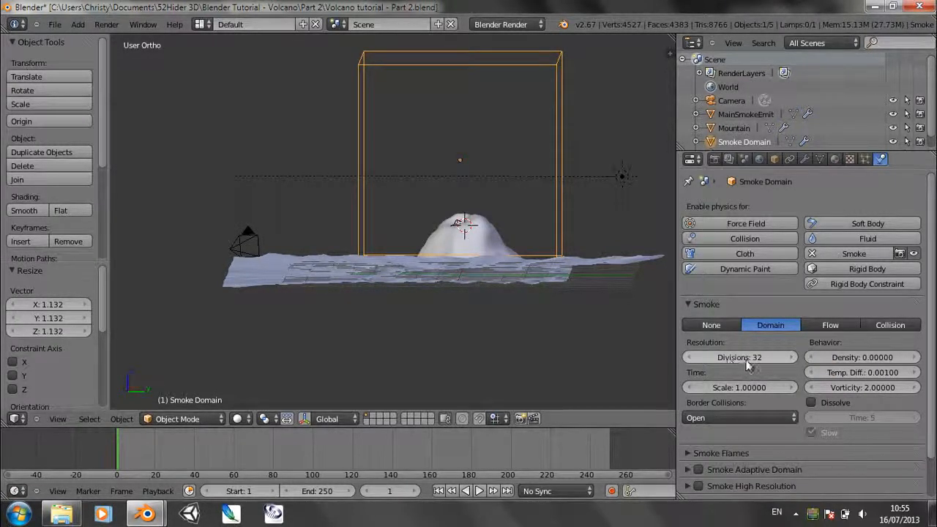
mouse_move(739, 357)
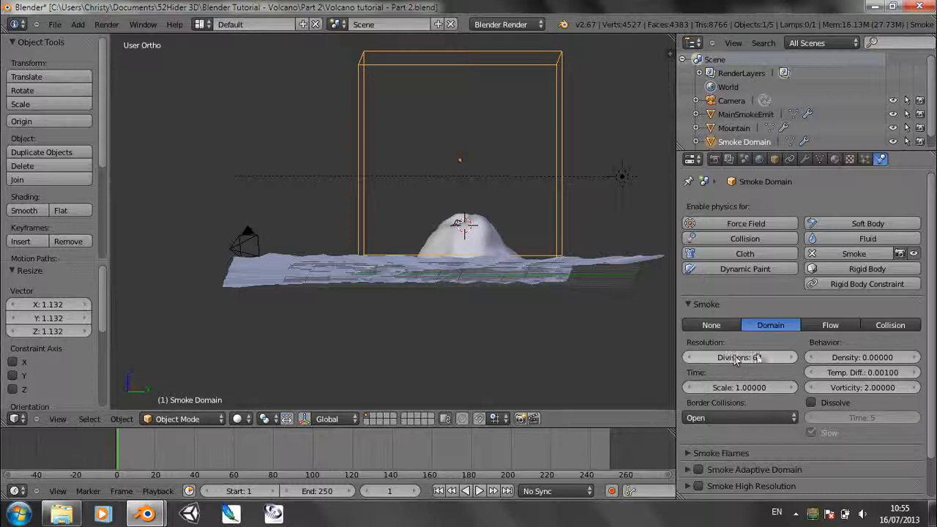
mouse_move(761, 359)
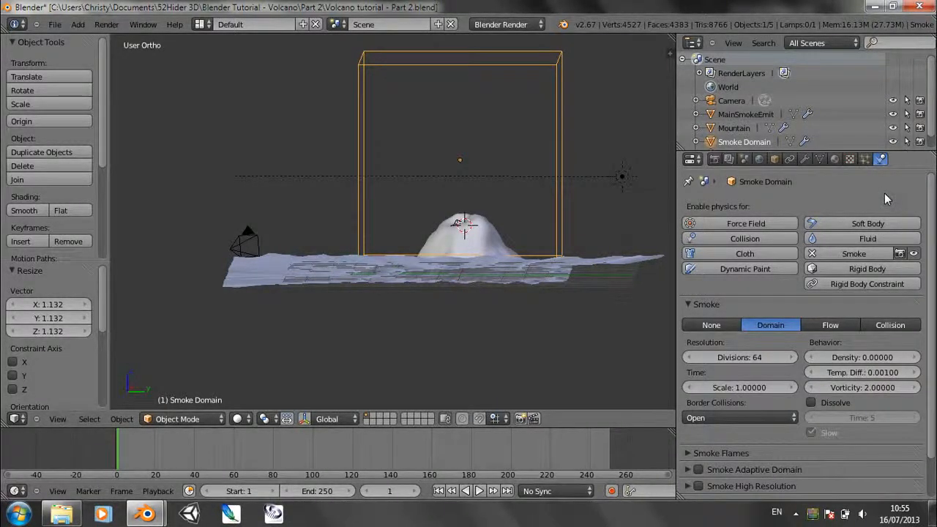
Select MainSmokeEmit and enable Initial Velocity in its Smoke Flow settings.
click(745, 114)
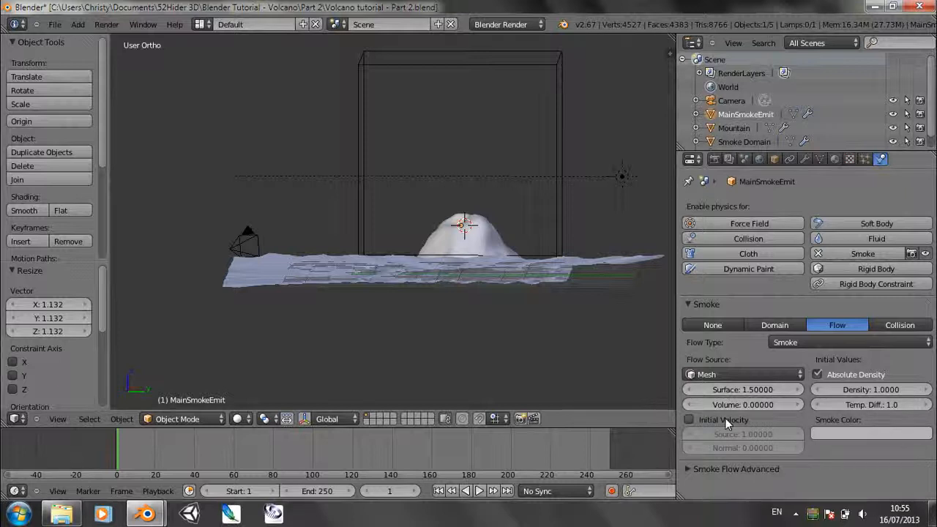
mouse_move(689, 419)
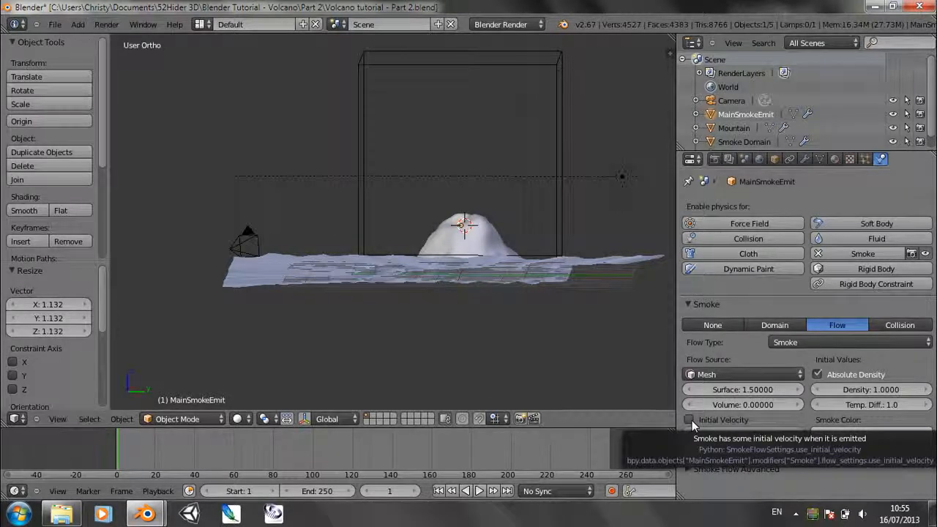
click(689, 420)
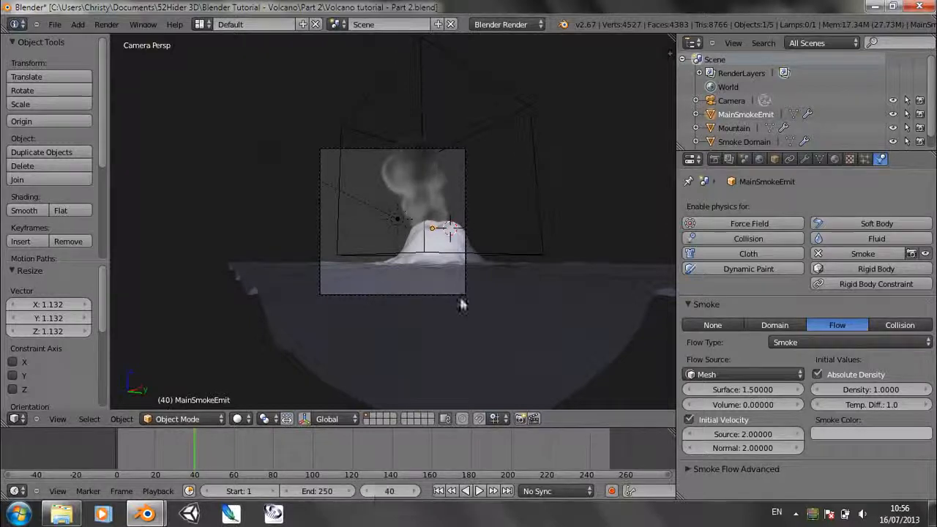
Render frame 40 from the camera with F12.
key(F12)
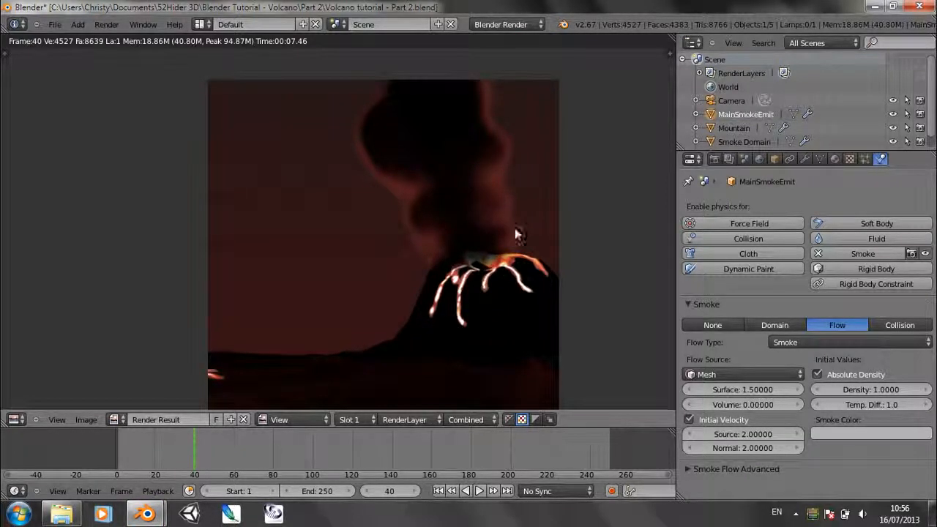
mouse_move(430, 227)
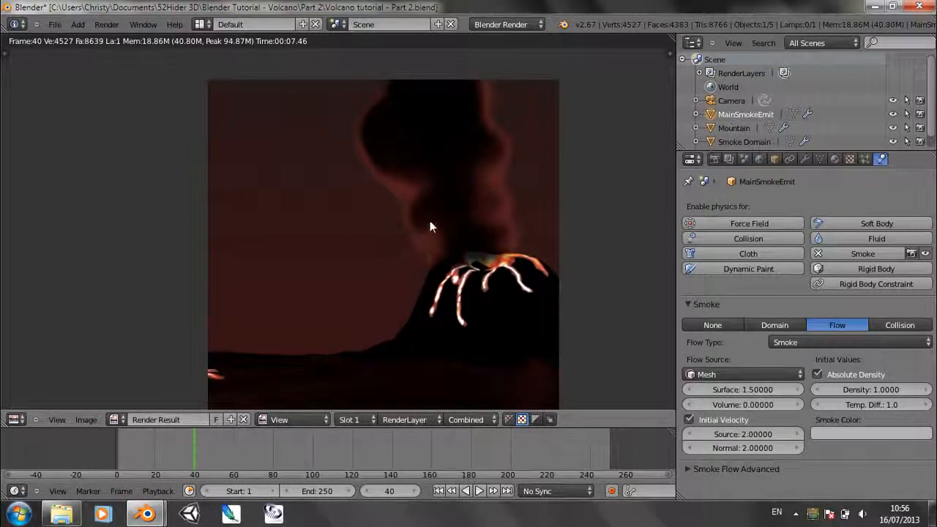
mouse_move(490, 245)
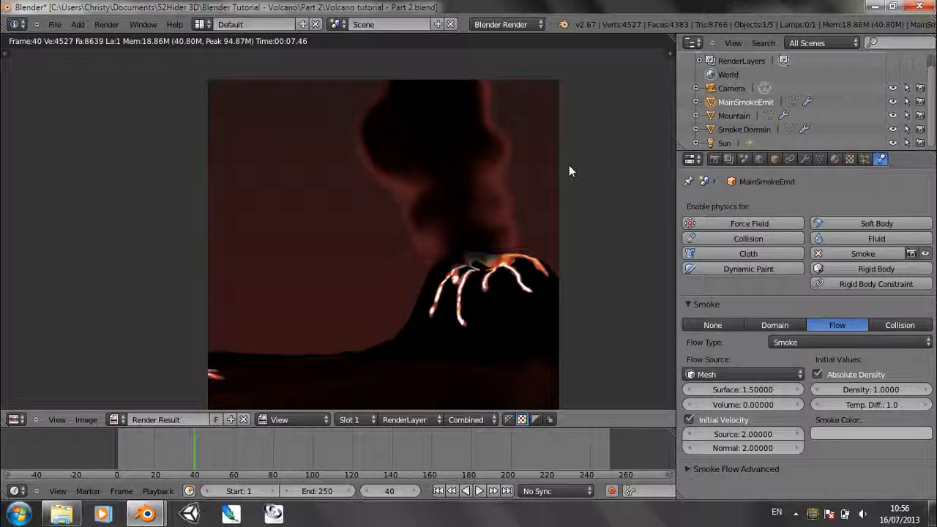
mouse_move(537, 181)
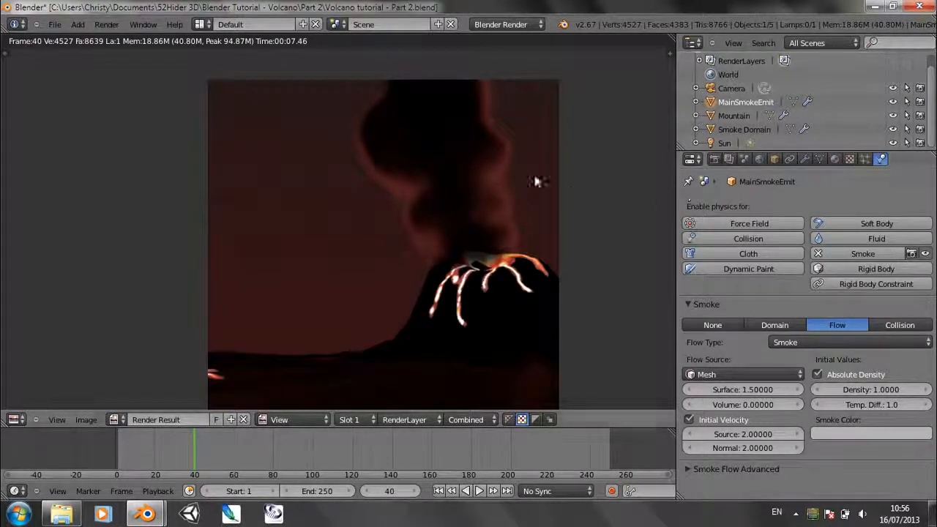
mouse_move(467, 173)
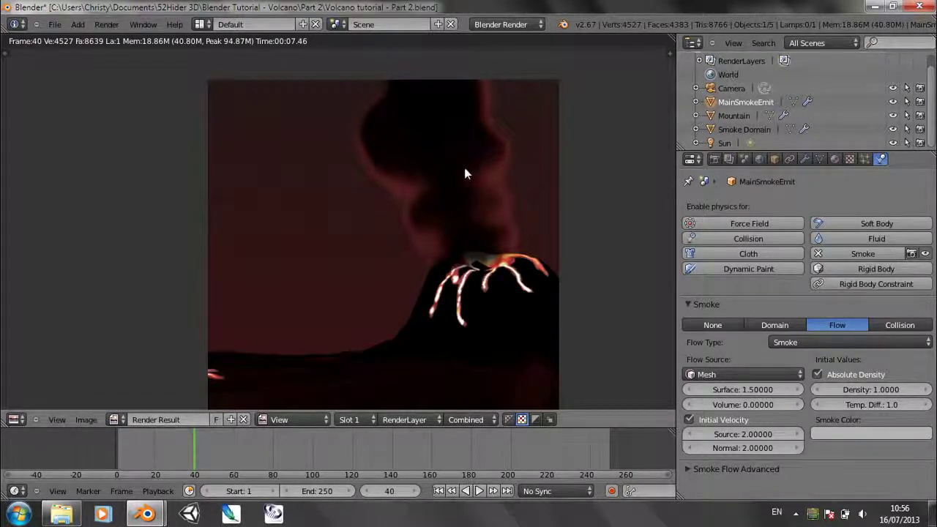
mouse_move(482, 176)
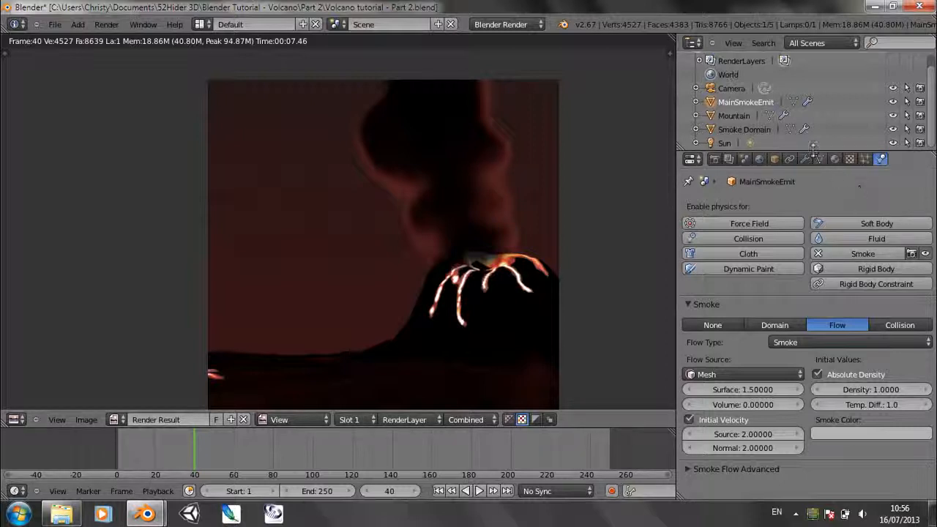
Set the Smoke Domain material's emission to 0.5 and darken its transmission colour.
click(743, 130)
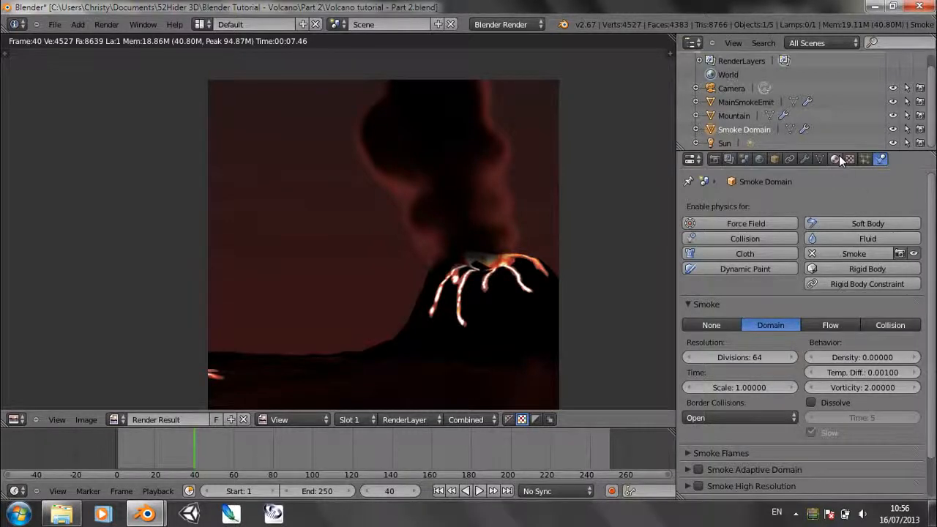
click(834, 159)
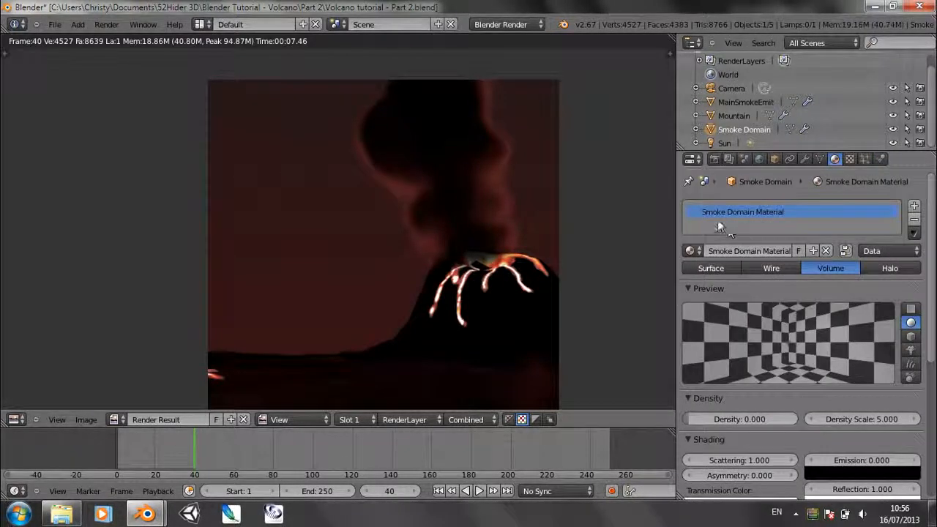
scroll(down, 3)
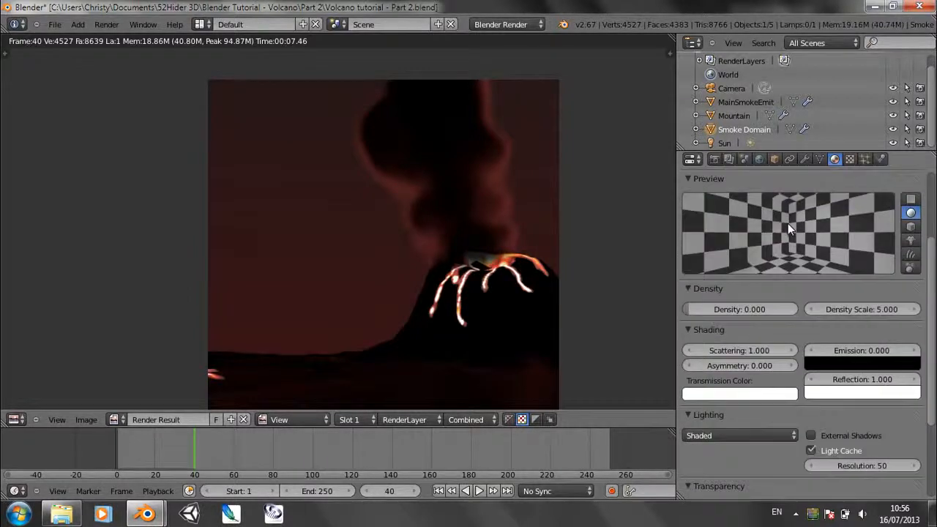
scroll(down, 3)
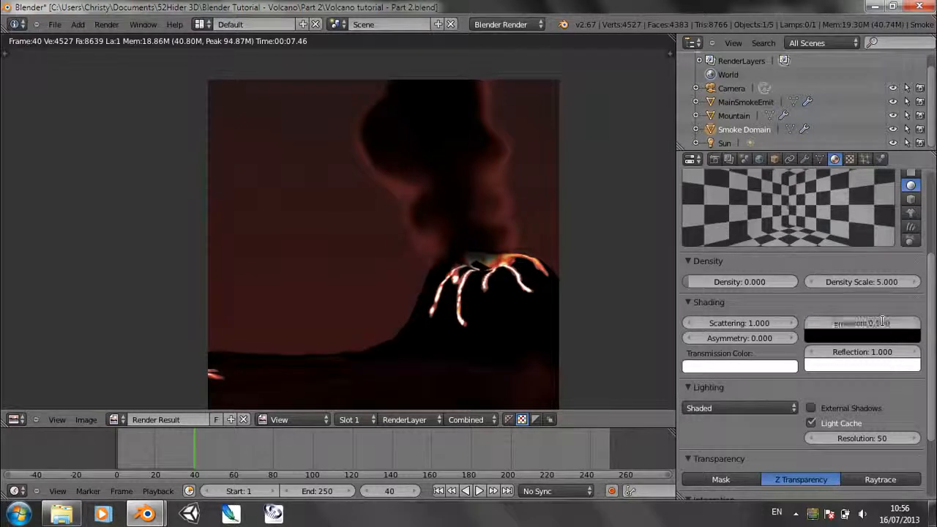
click(863, 336)
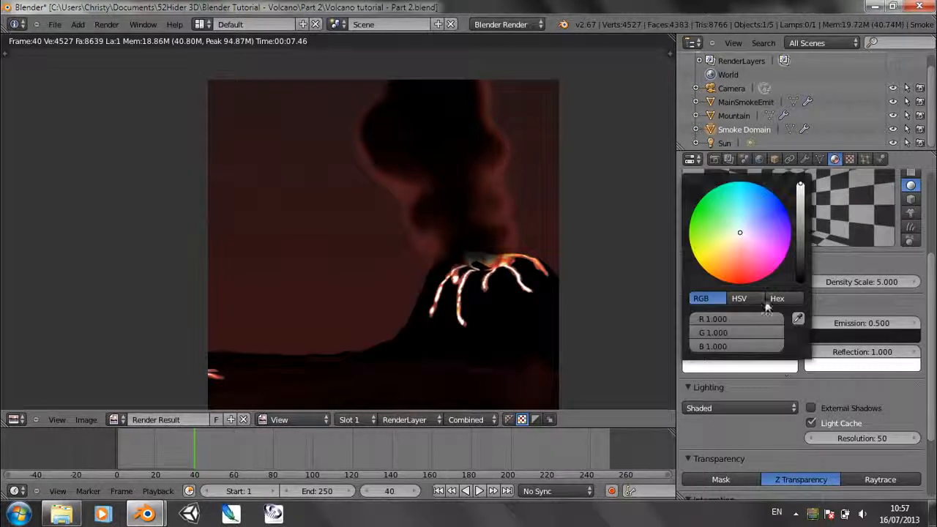
drag(800, 186, 800, 220)
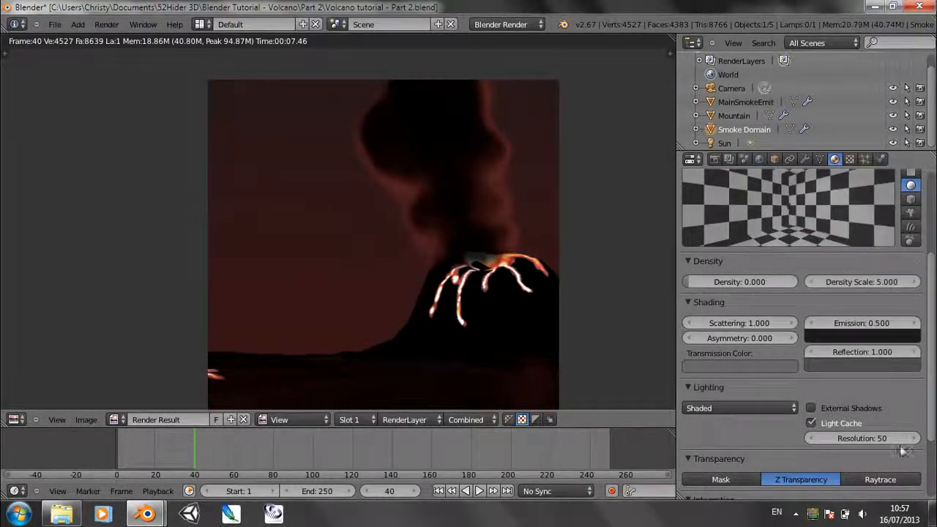
Switch the smoke volume lighting to Multiple Scattering with Scattering 2.0.
click(737, 408)
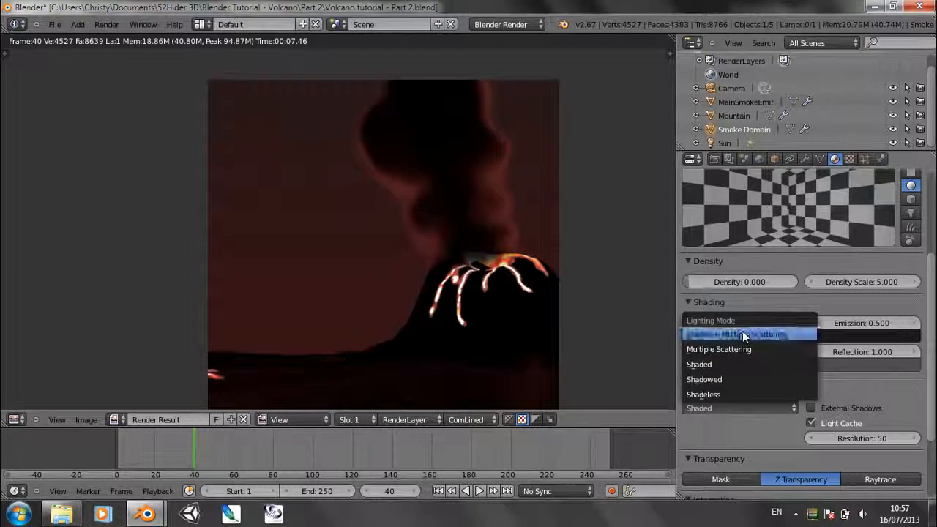
click(718, 349)
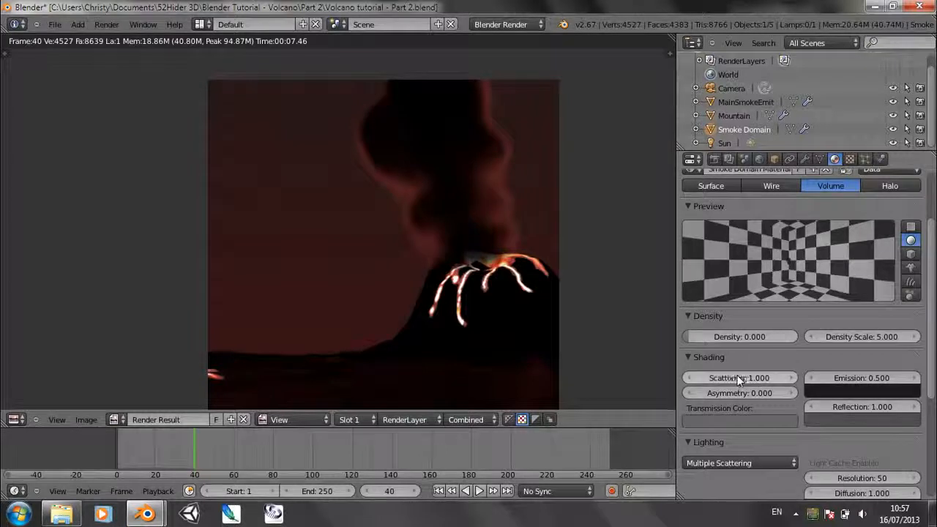
click(738, 378)
text(2)
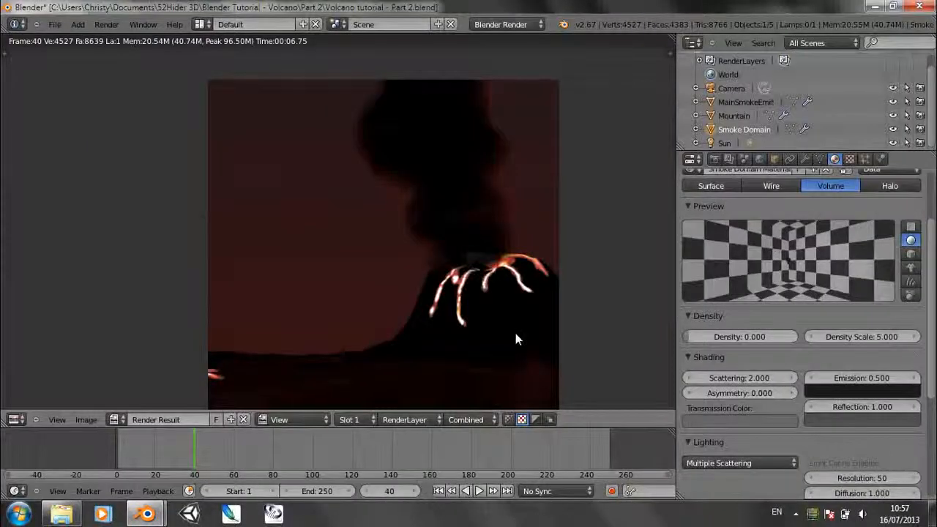
mouse_move(387, 134)
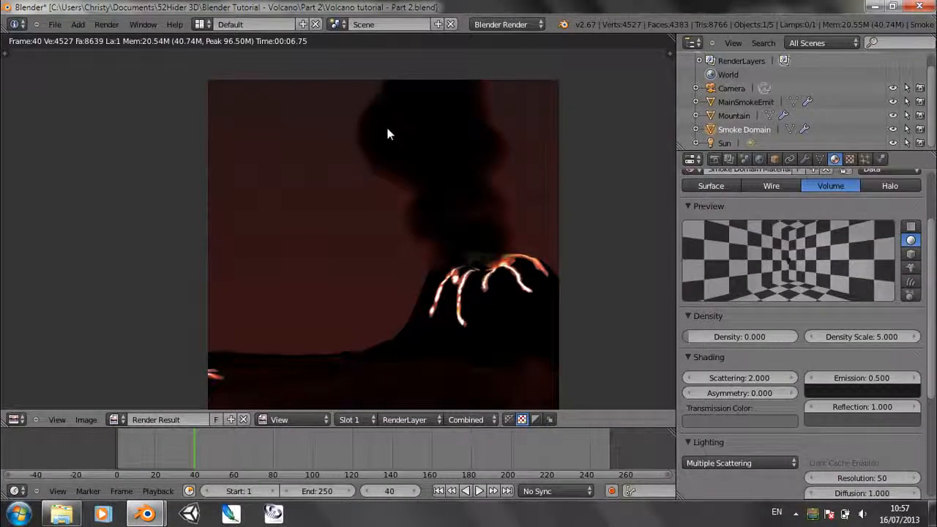
mouse_move(468, 163)
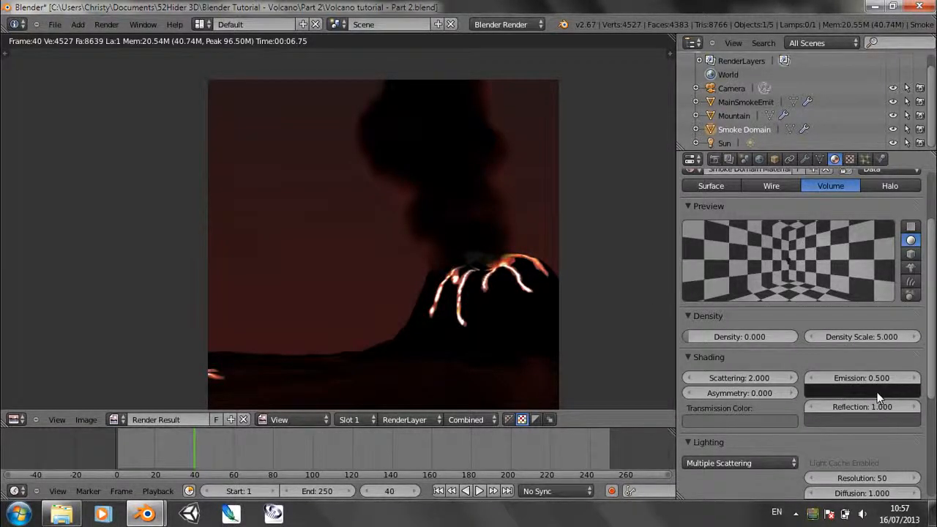
Pick a very dark brownish colour for the smoke emission.
click(861, 388)
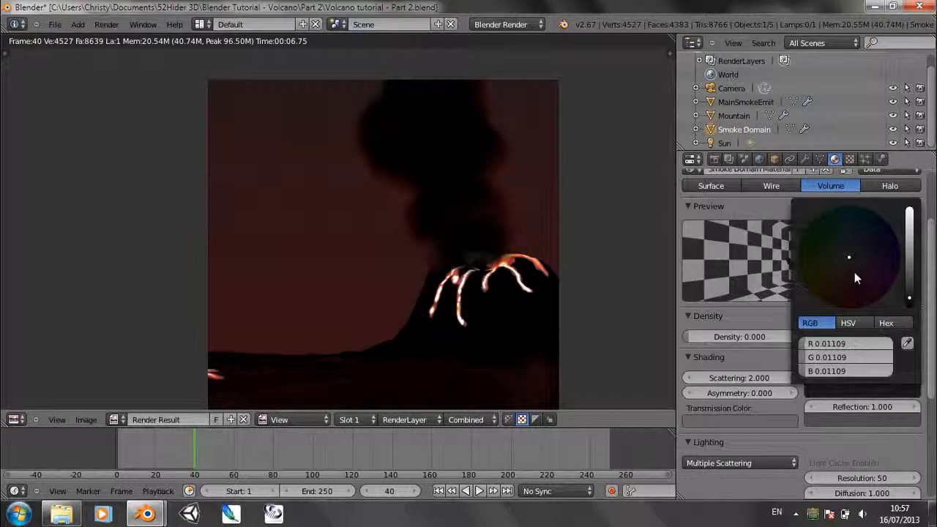
click(843, 273)
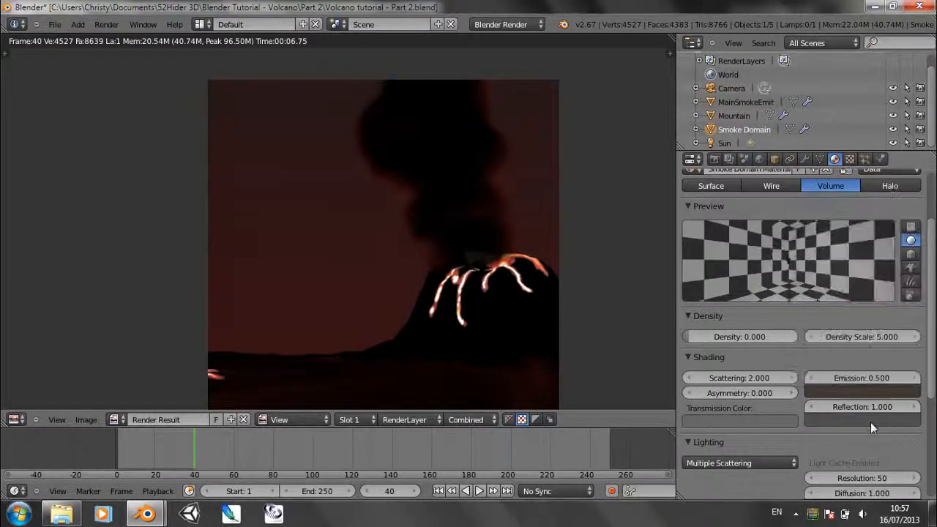
mouse_move(373, 178)
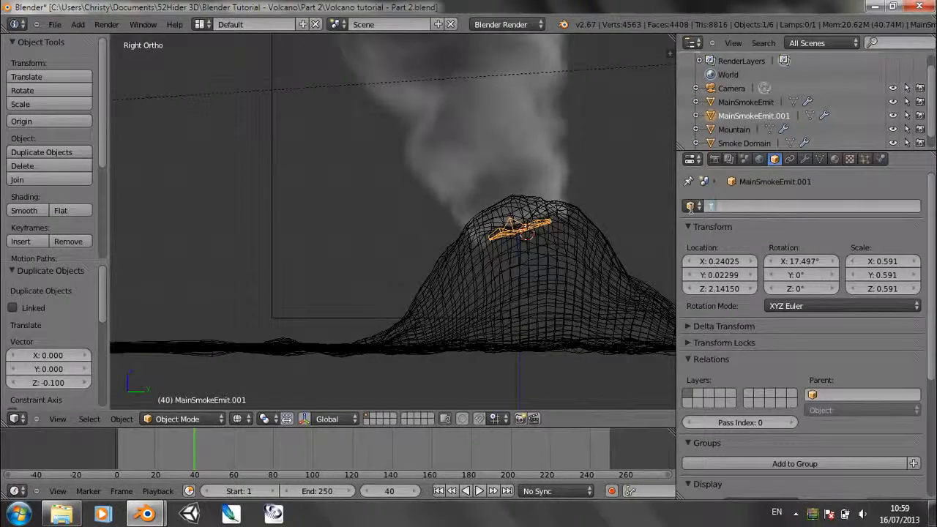
Name the duplicated emitter TrailSmokeEmit and bring up its Physics settings.
text(TrailSmokeEmit)
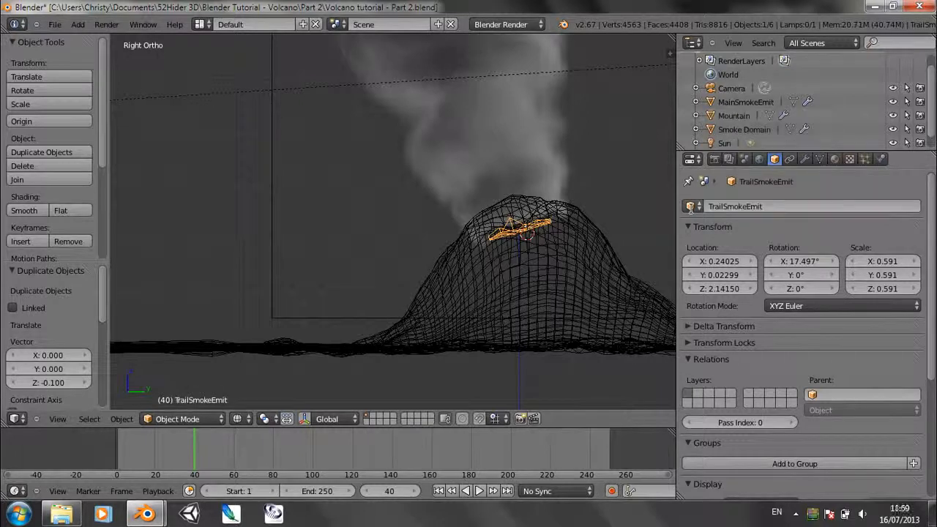
click(880, 158)
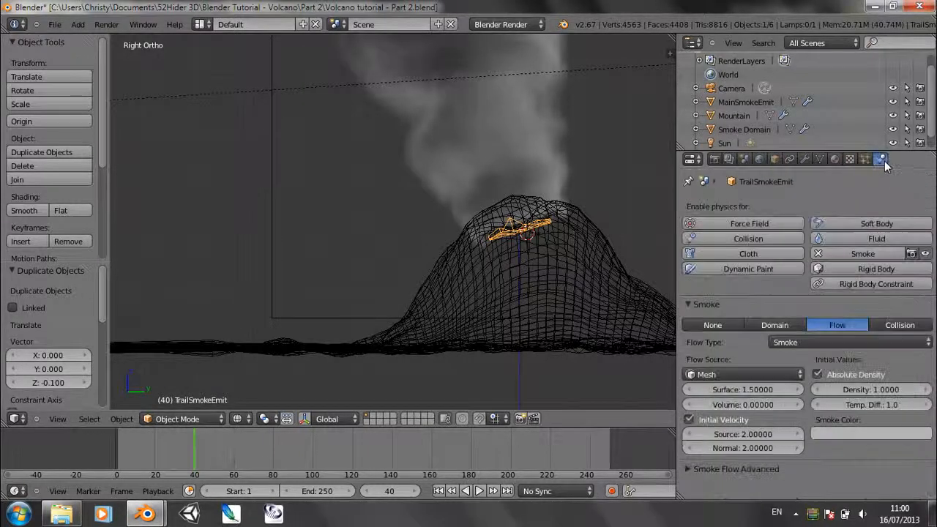
Add a Smoke Trail particle system: 50 particles, frames 1–5, normal velocity 10.
click(864, 158)
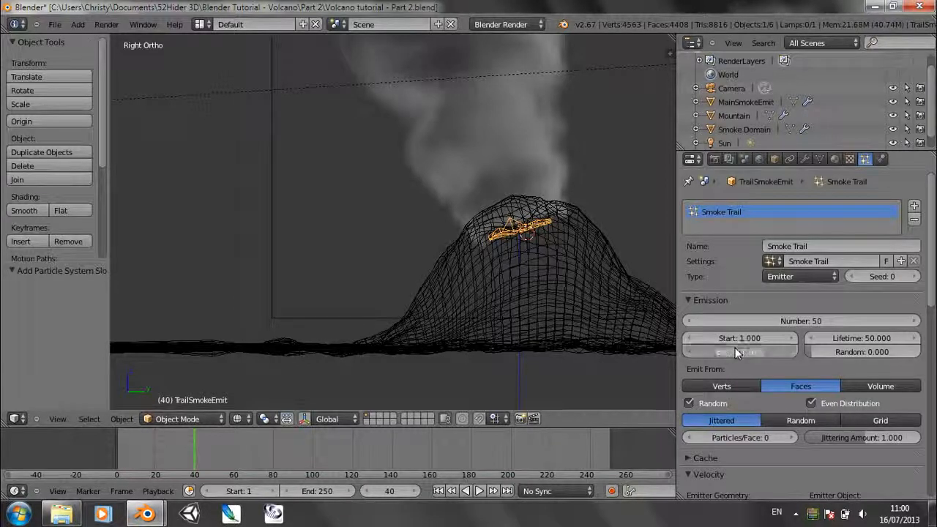
click(738, 351)
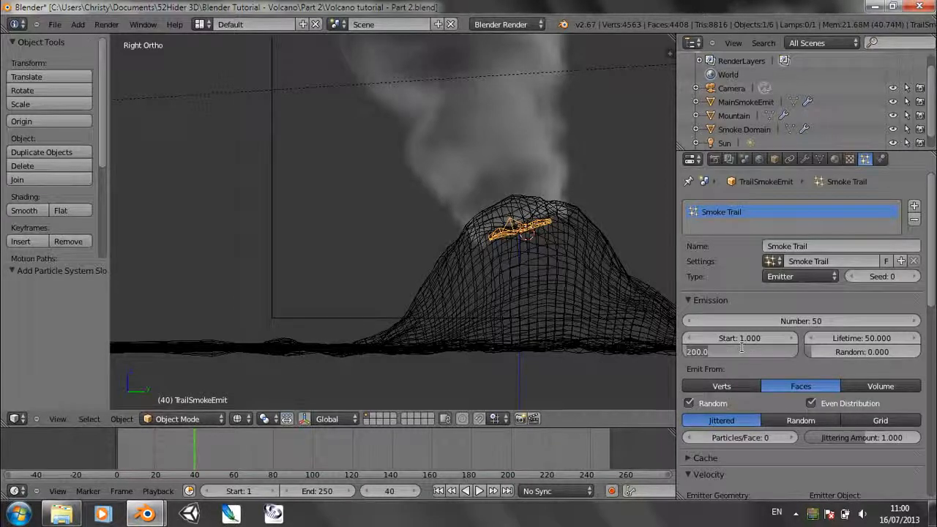
scroll(down, 3)
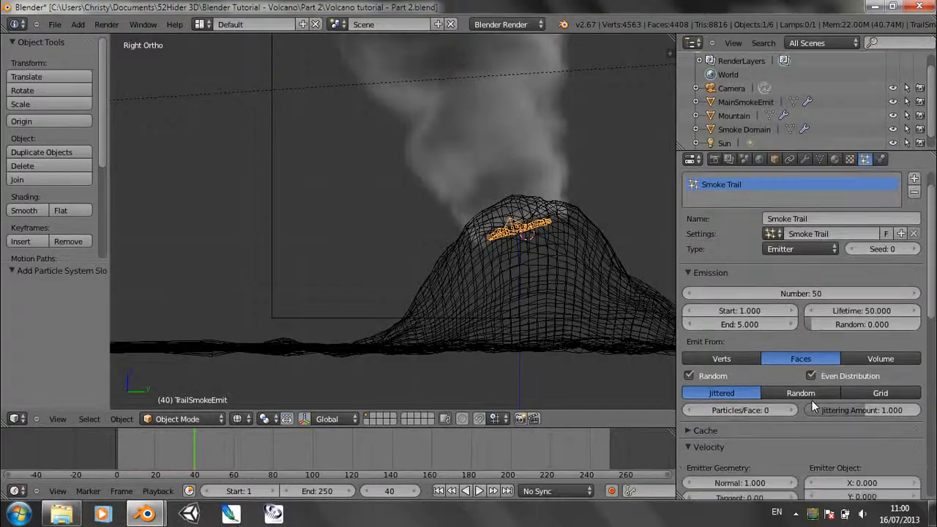
scroll(down, 3)
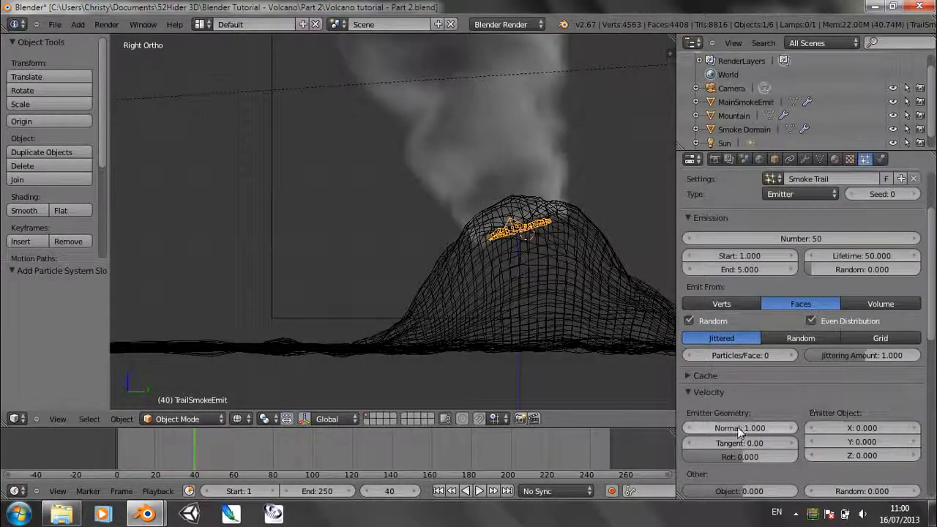
mouse_move(739, 427)
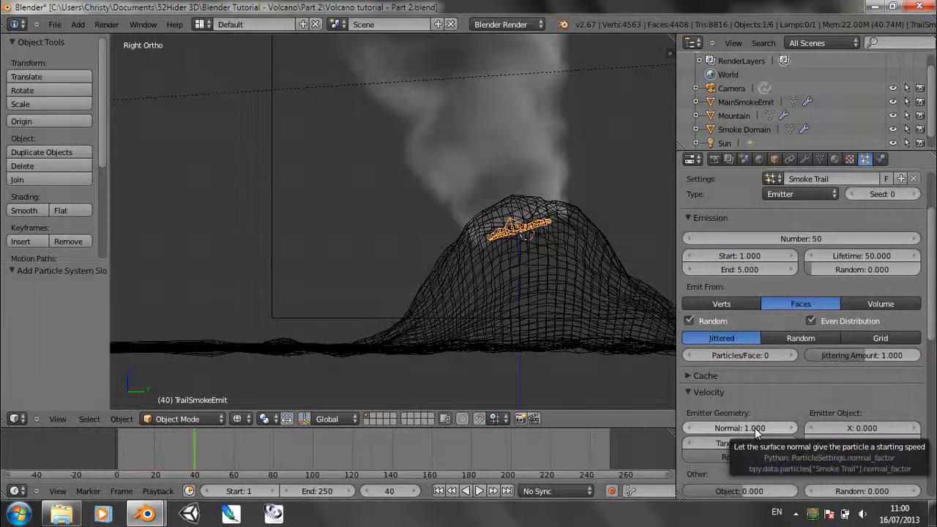
click(739, 427)
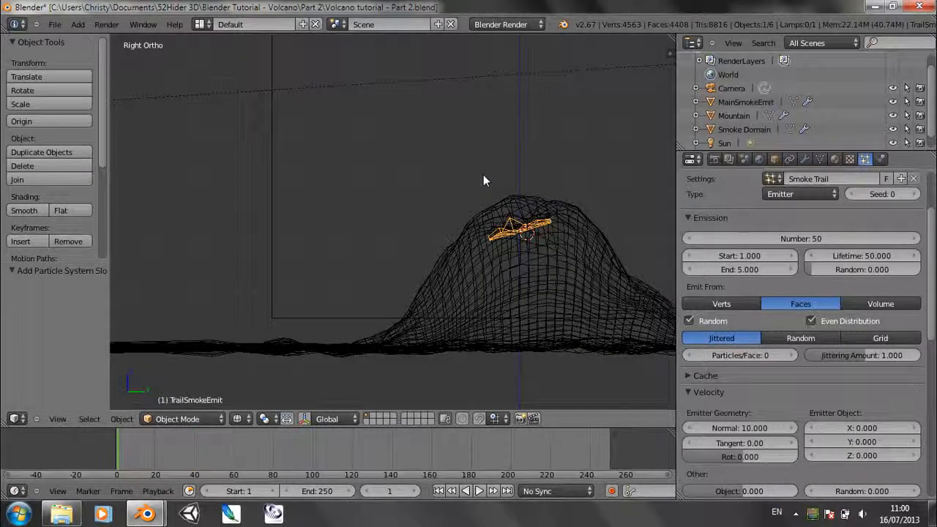
Set trail particle random velocity to 1.0 and normal velocity to 7, previewing playback.
click(478, 491)
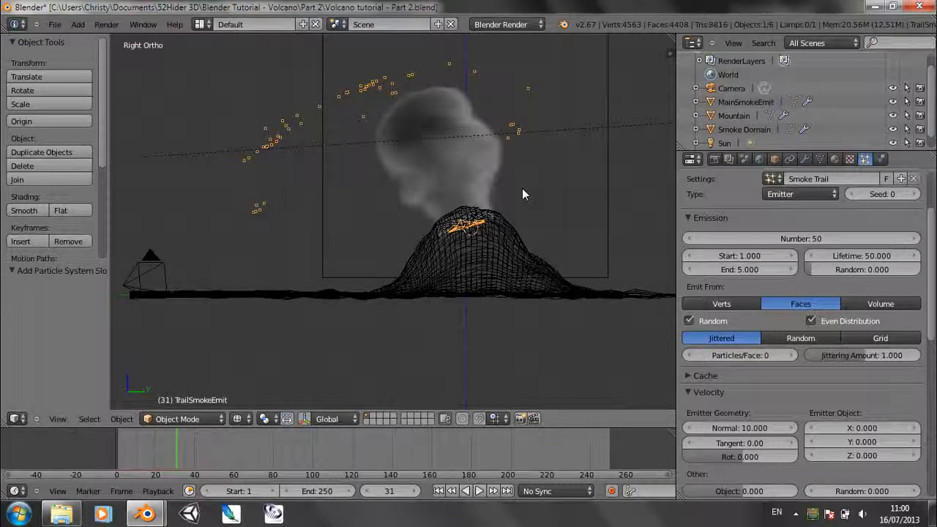
scroll(down, 3)
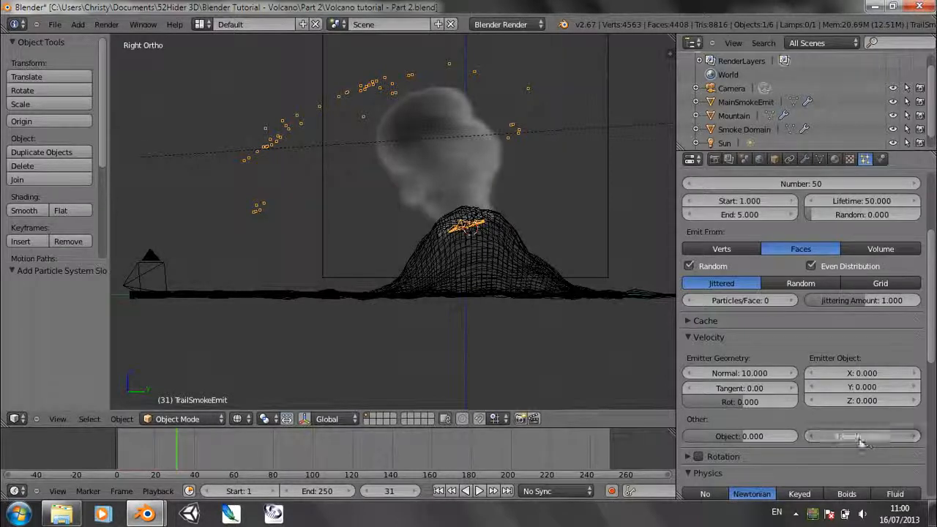
click(861, 436)
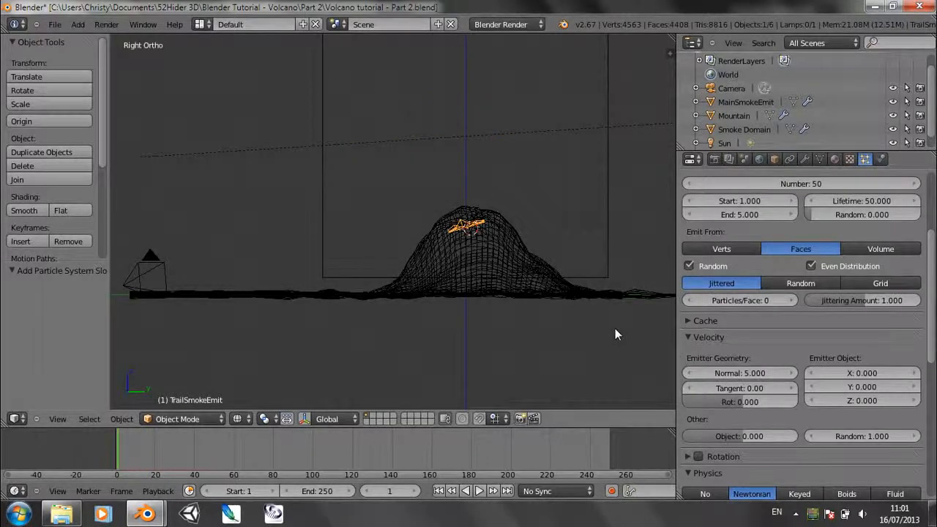
click(479, 490)
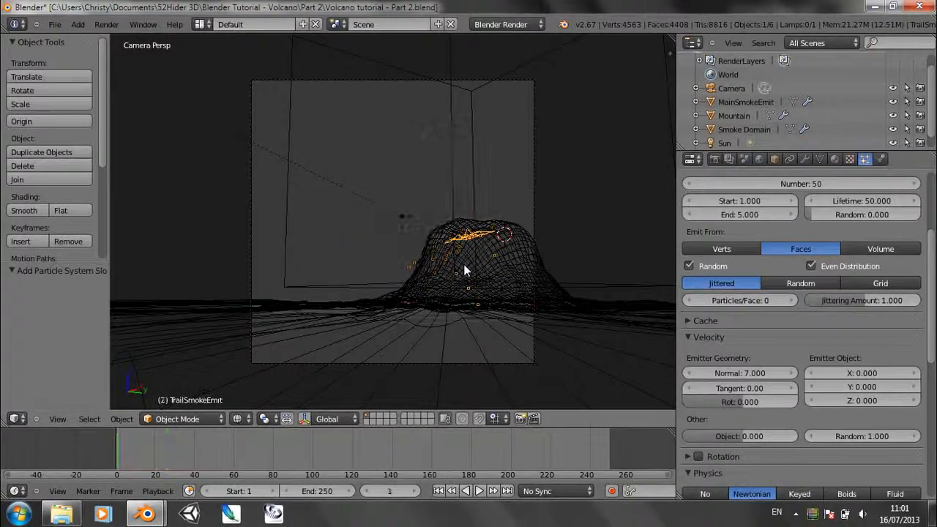
click(479, 490)
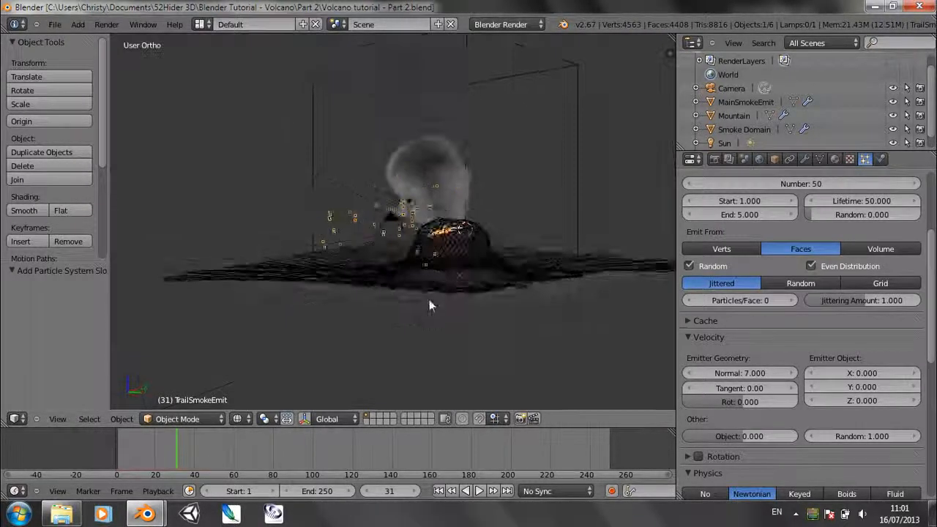
click(881, 158)
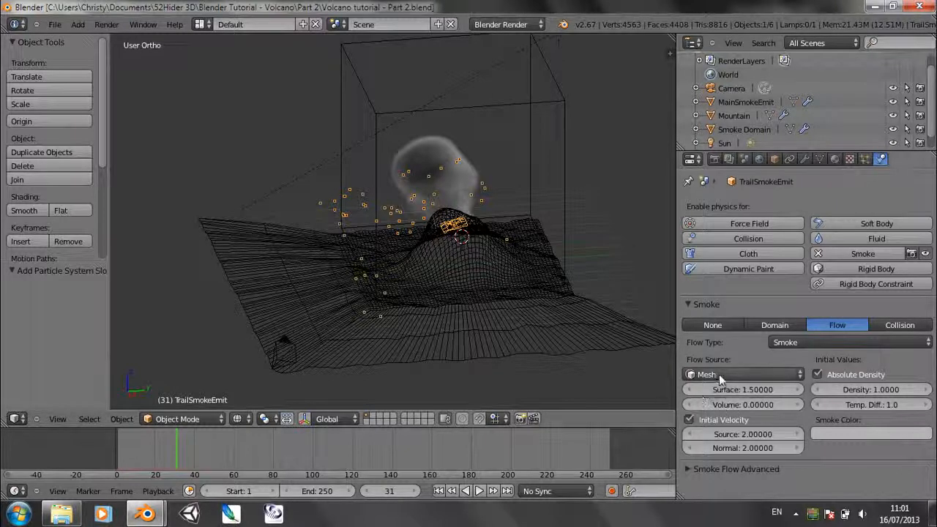
Switch the smoke flow source from Mesh to the Smoke Trail particle system and replay.
click(741, 374)
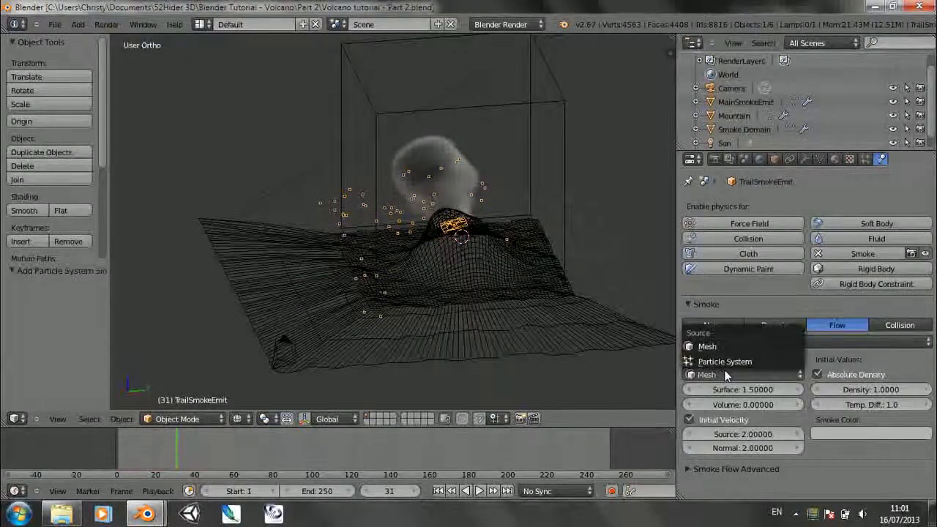
click(724, 361)
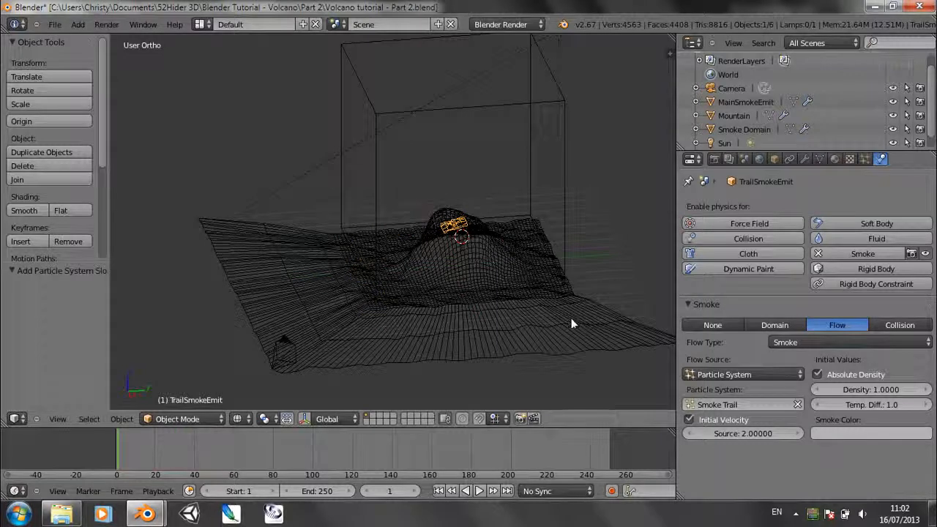
click(478, 490)
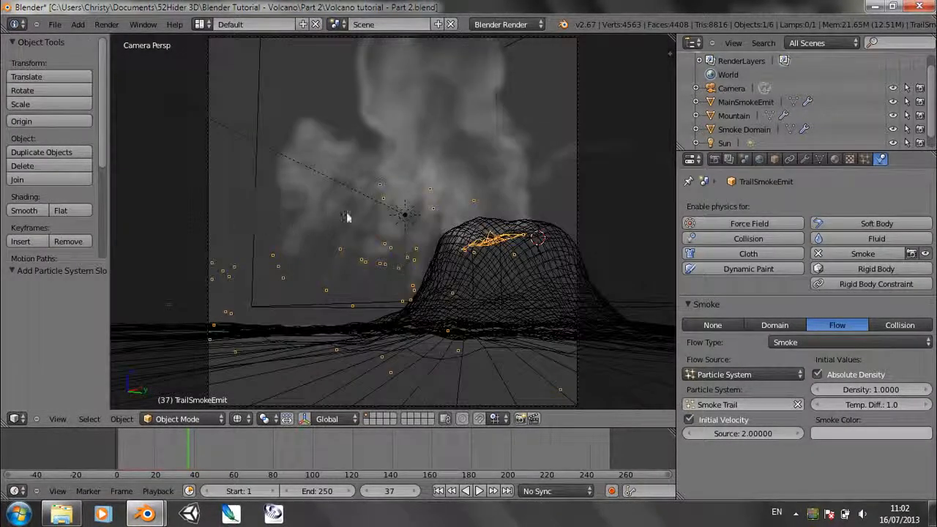
mouse_move(409, 270)
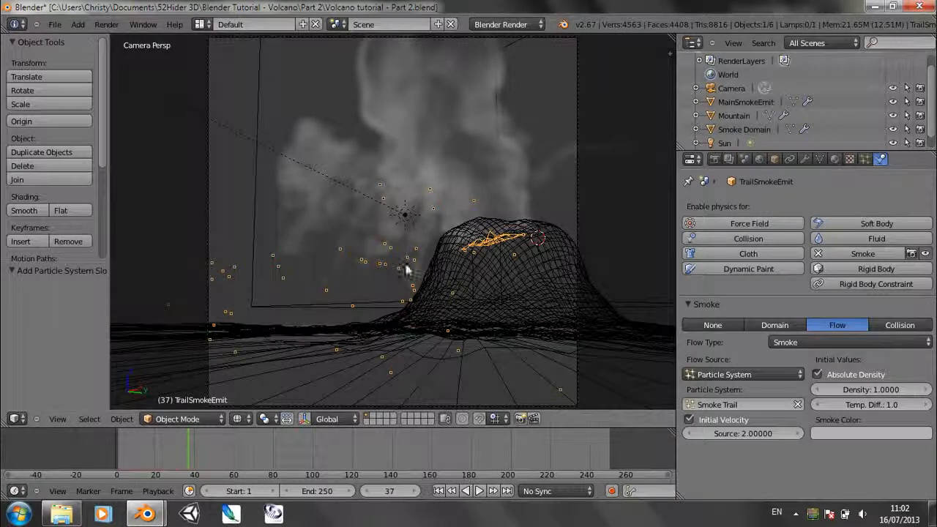
Render the current frame and review the emitter's particle and material settings.
key(F12)
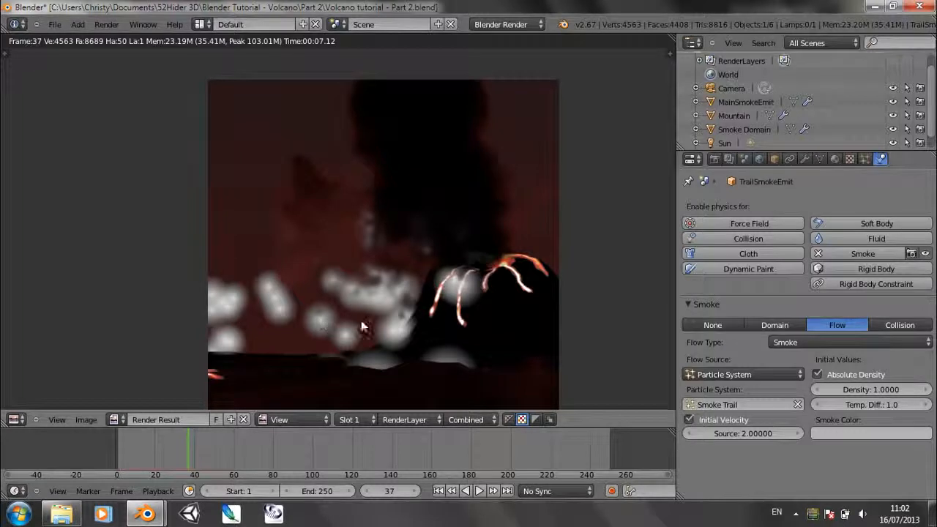
mouse_move(525, 284)
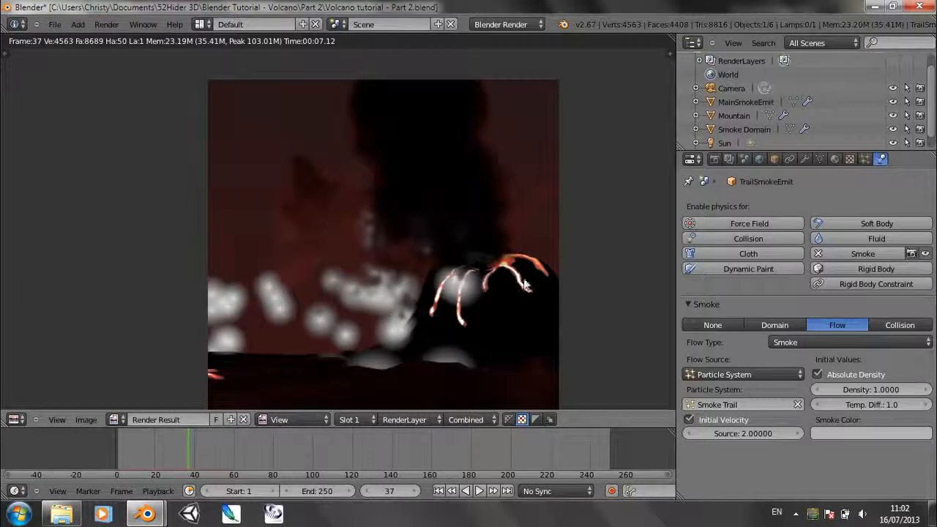
click(864, 159)
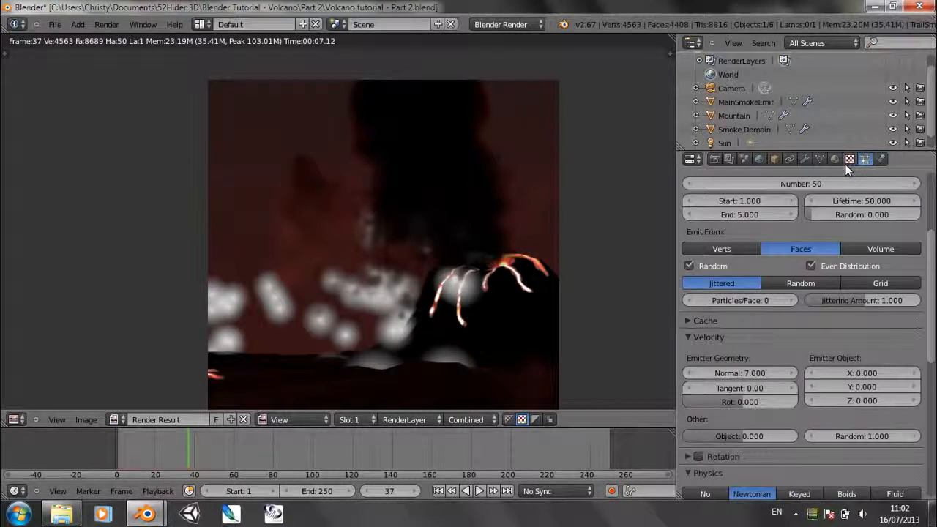
click(863, 159)
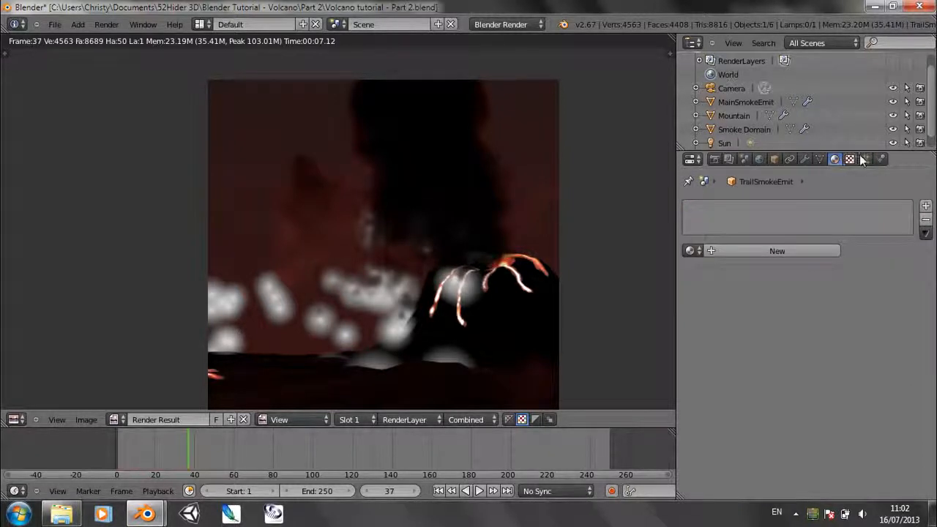
click(864, 159)
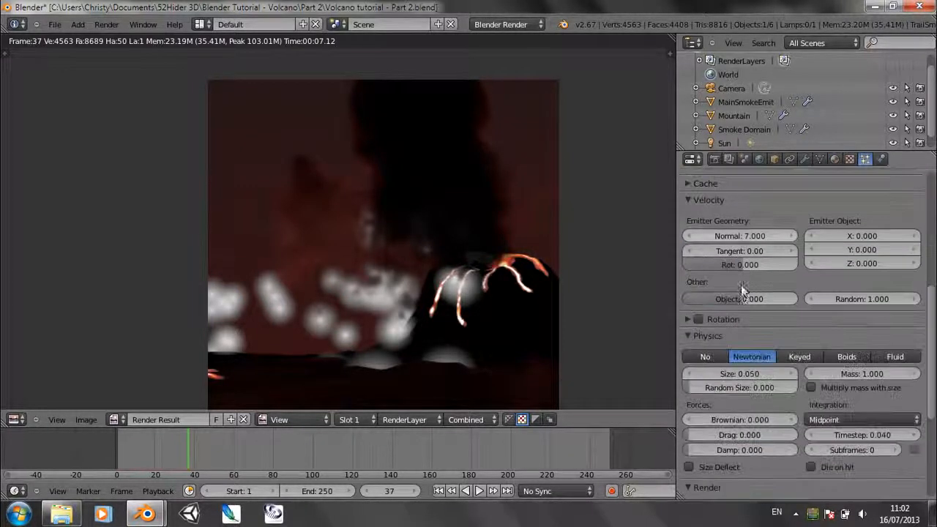
Display Smoke Trail particles as points and turn off Emitter rendering.
scroll(down, 3)
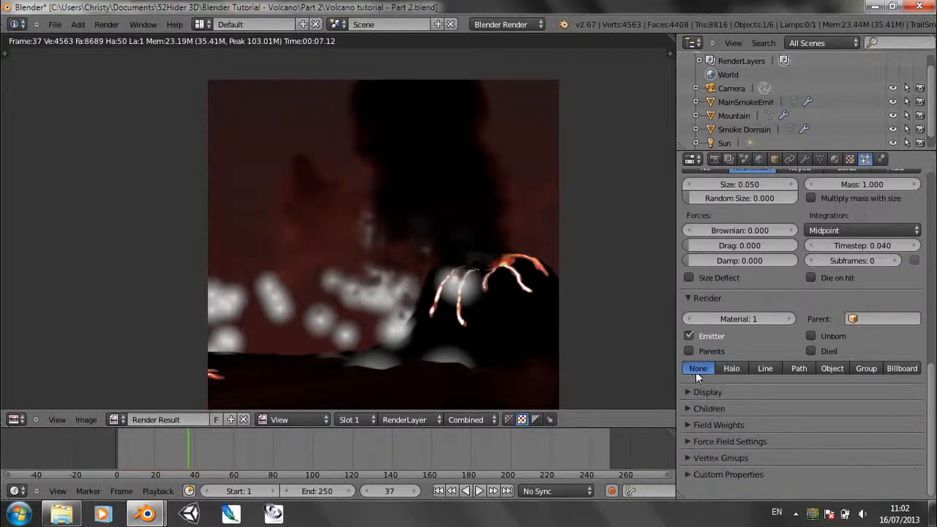
click(707, 391)
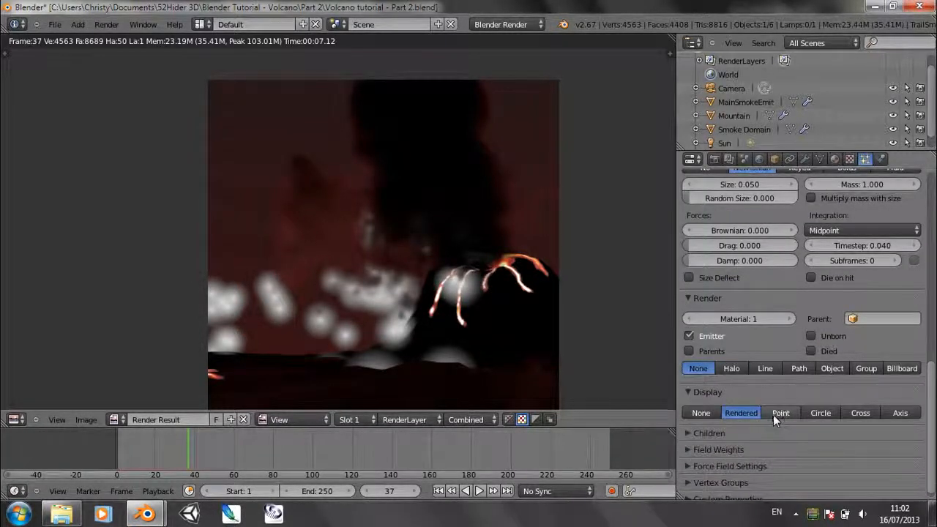
click(780, 413)
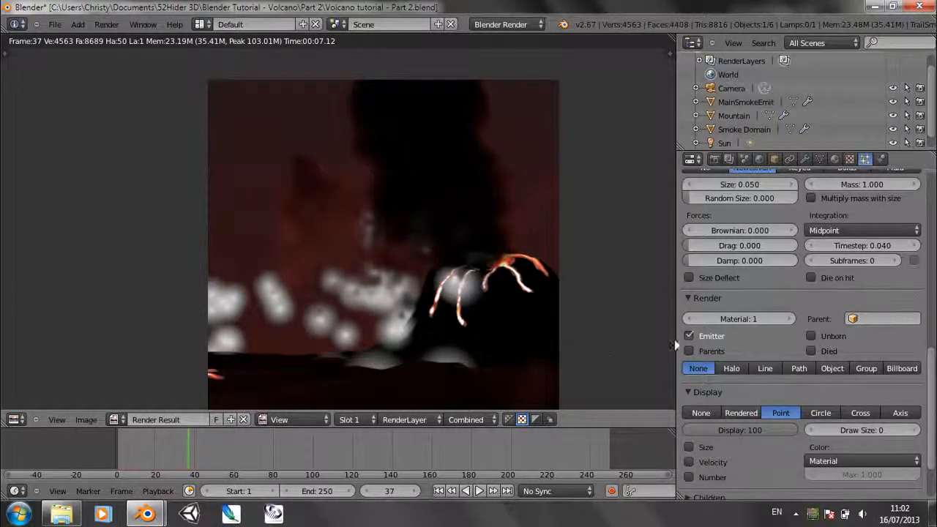
click(688, 336)
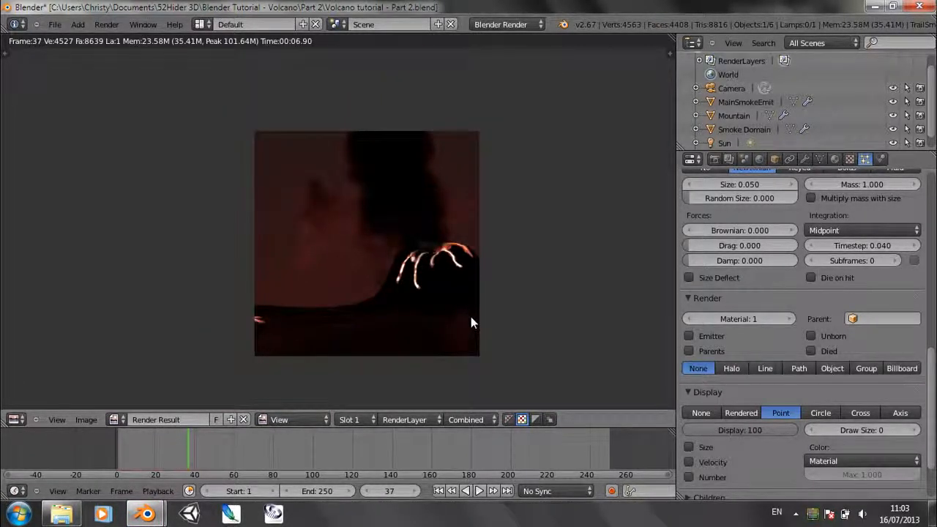
Pull the emitter's vertices into a raised dome using Sharp proportional falloff, then play back.
scroll(down, 3)
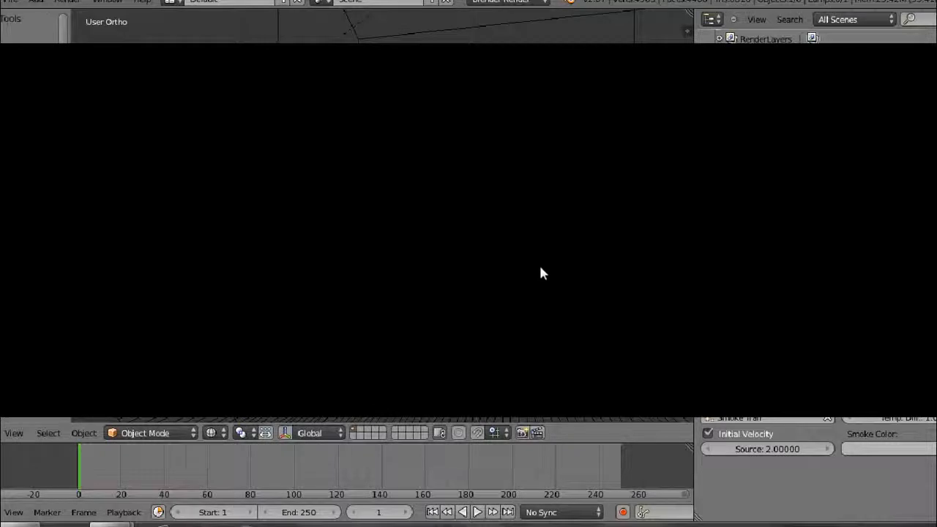
mouse_move(503, 216)
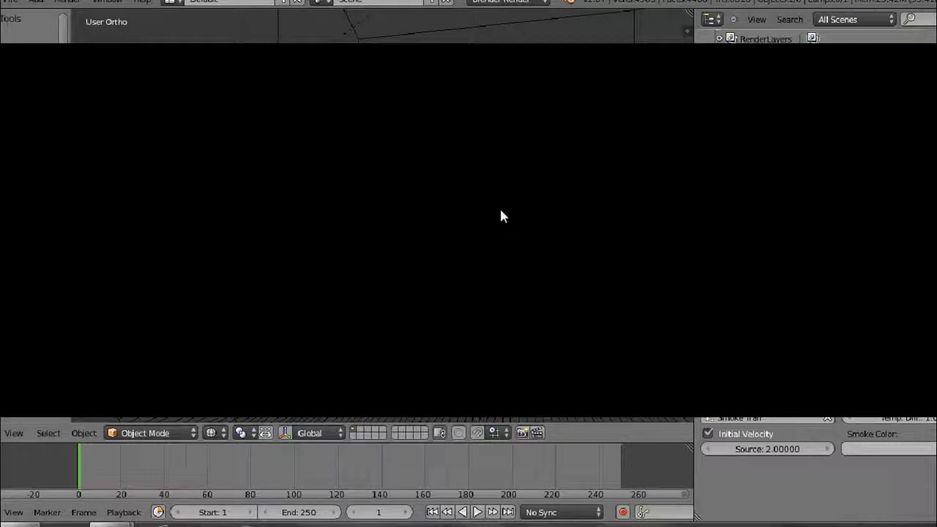
mouse_move(520, 223)
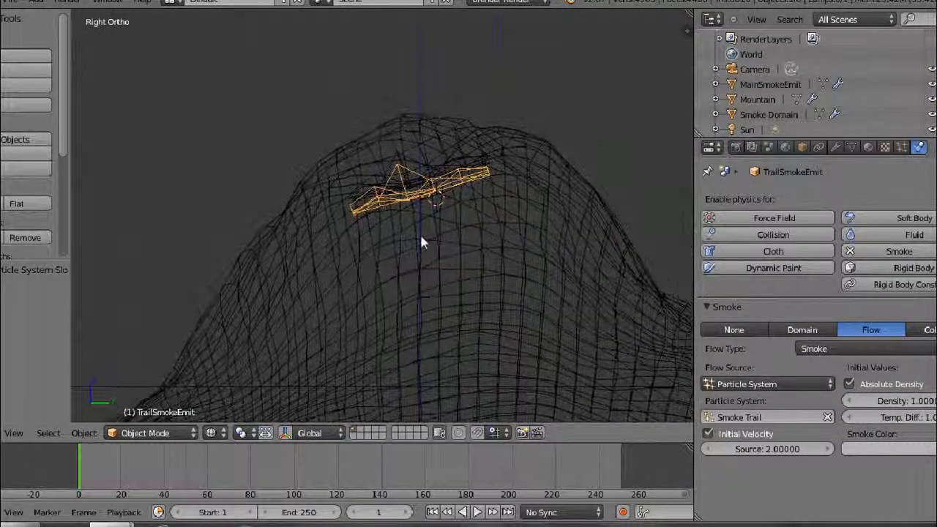
key(Tab)
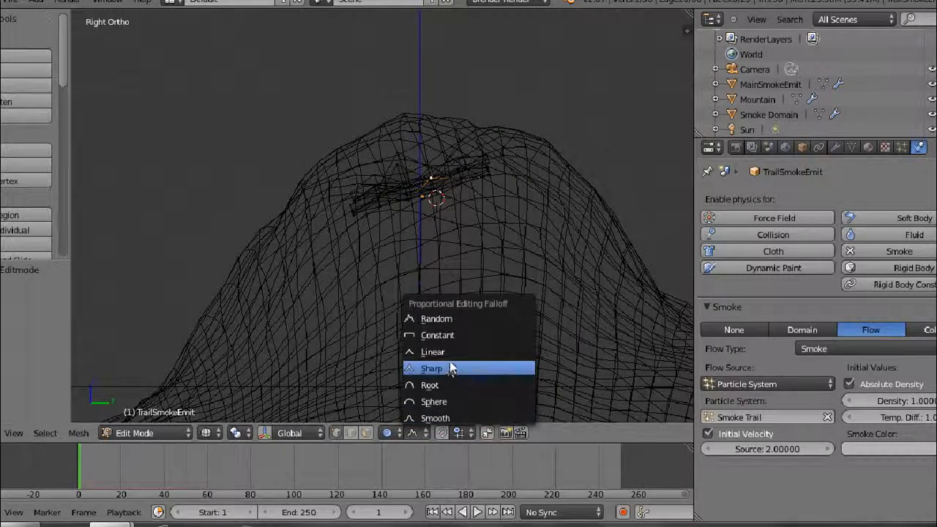
click(432, 368)
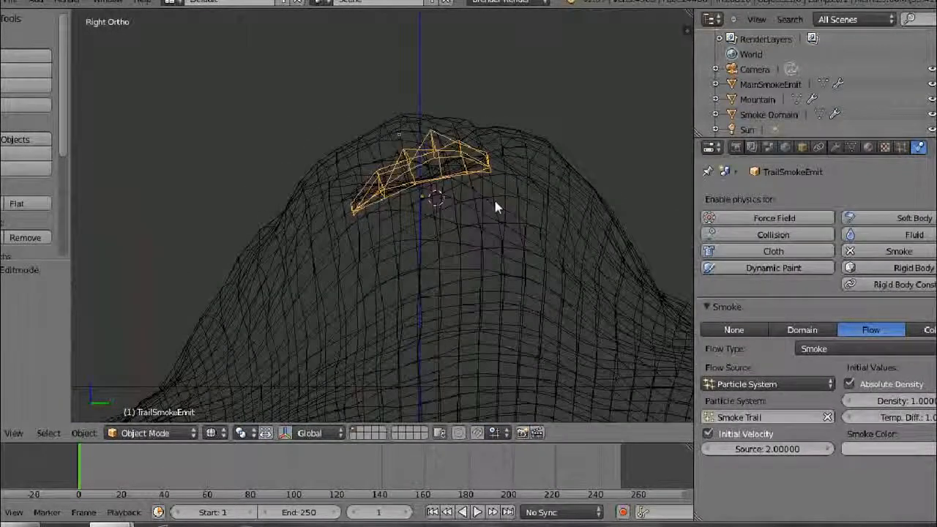
click(545, 203)
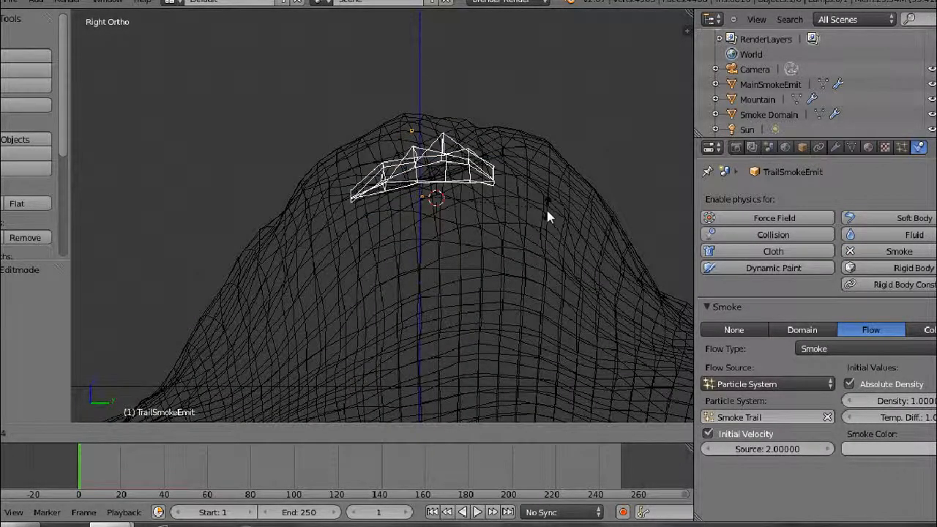
key(Tab)
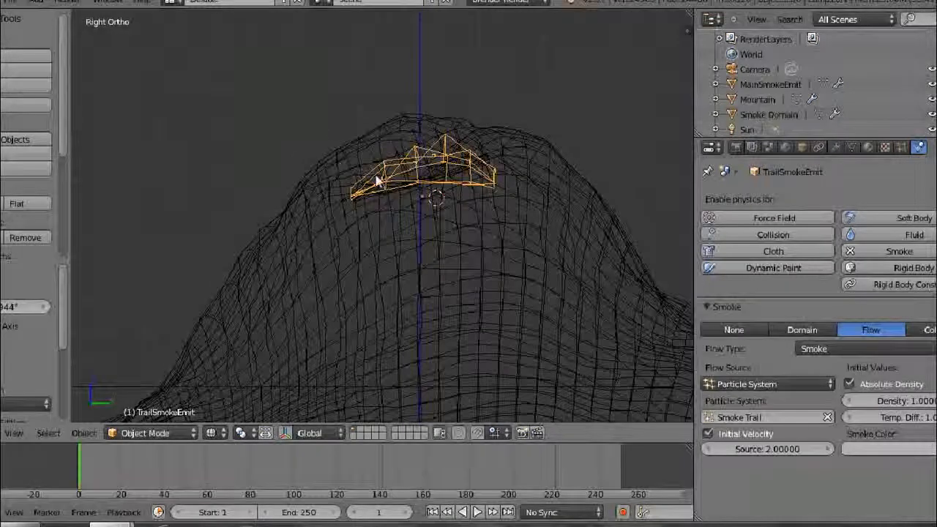
scroll(down, 3)
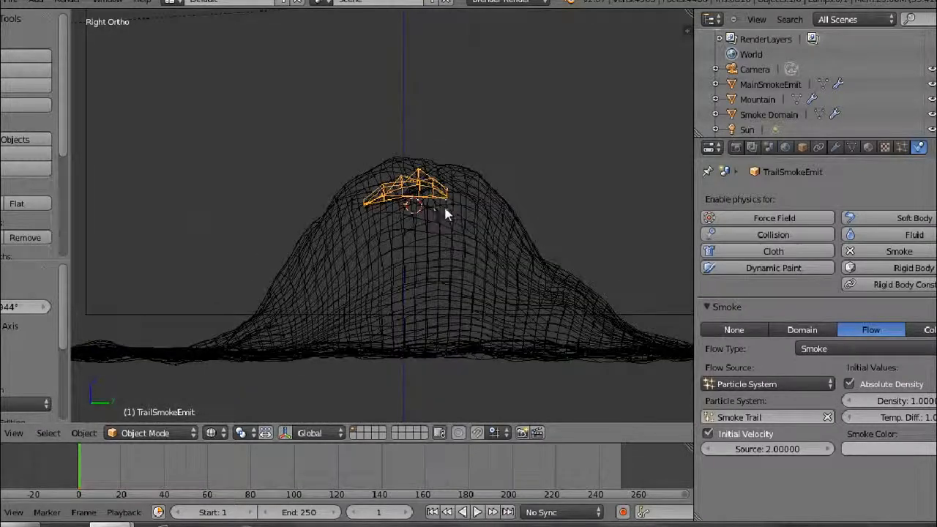
click(476, 511)
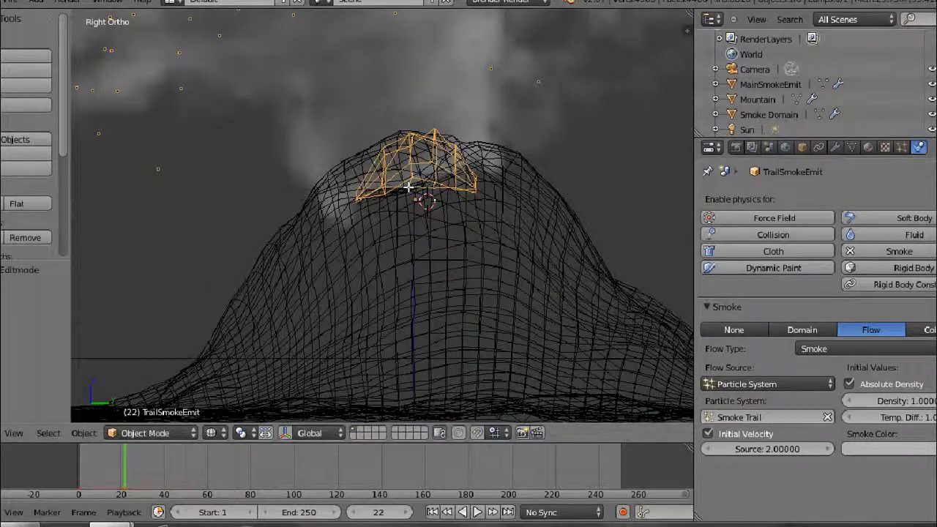
Lower TrailSmokeEmit's initial source velocity to 1.0 and replay the smoke in camera view.
click(470, 511)
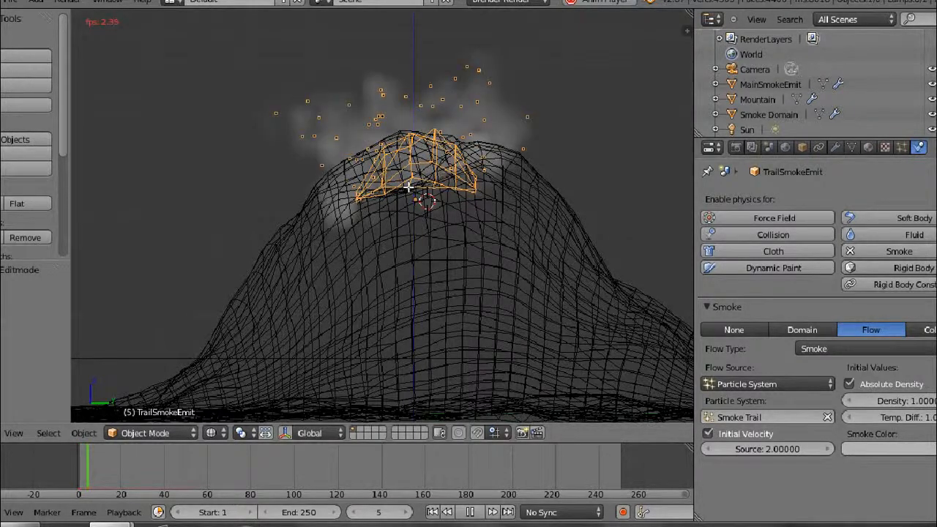
click(469, 511)
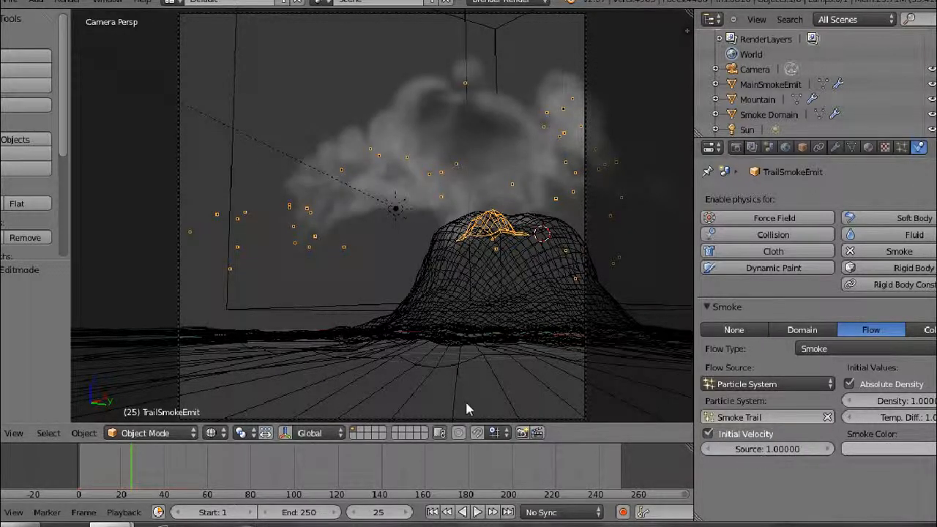
click(448, 512)
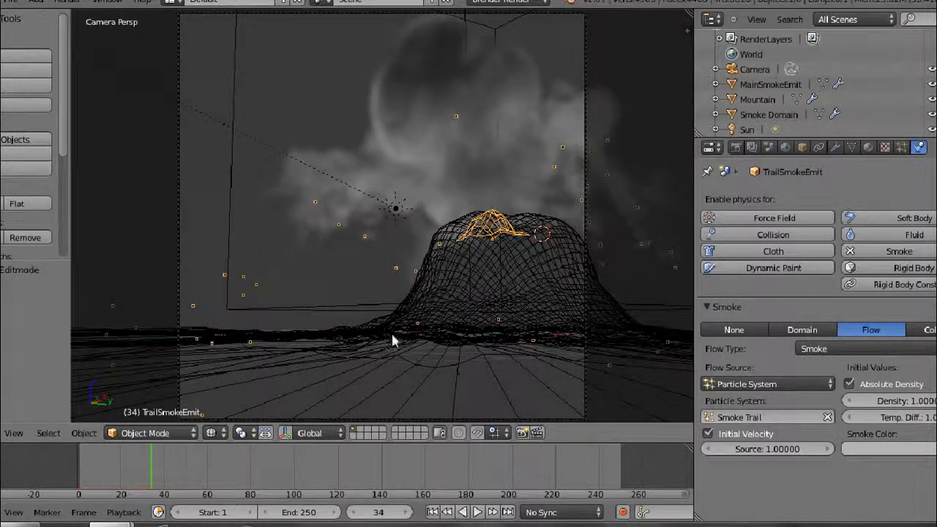
Select the Smoke Domain to show its 64-division domain settings.
click(769, 114)
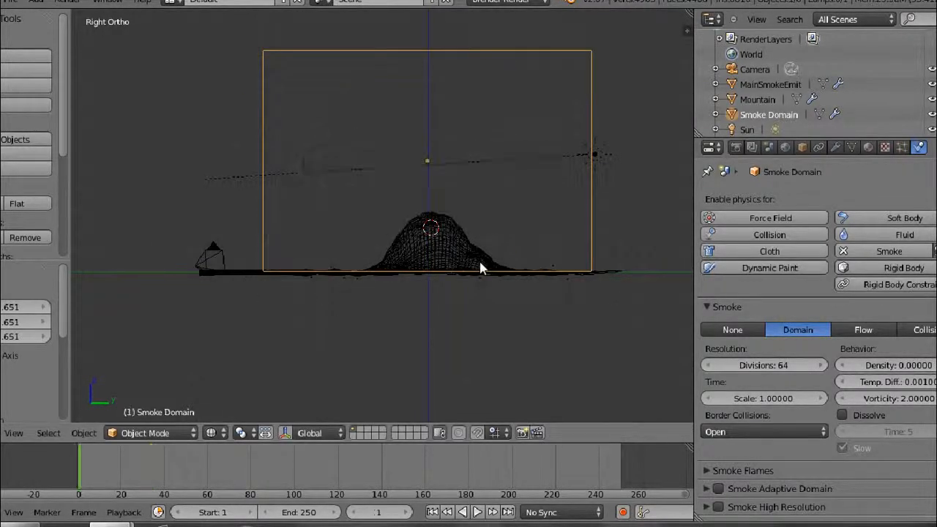
Play the simulation to frame 28 and render that frame with F12.
click(478, 511)
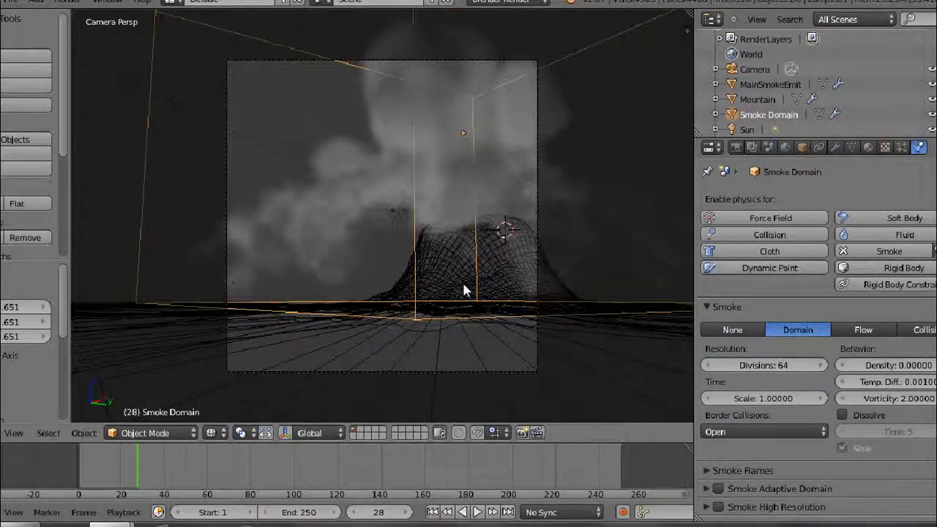
key(F12)
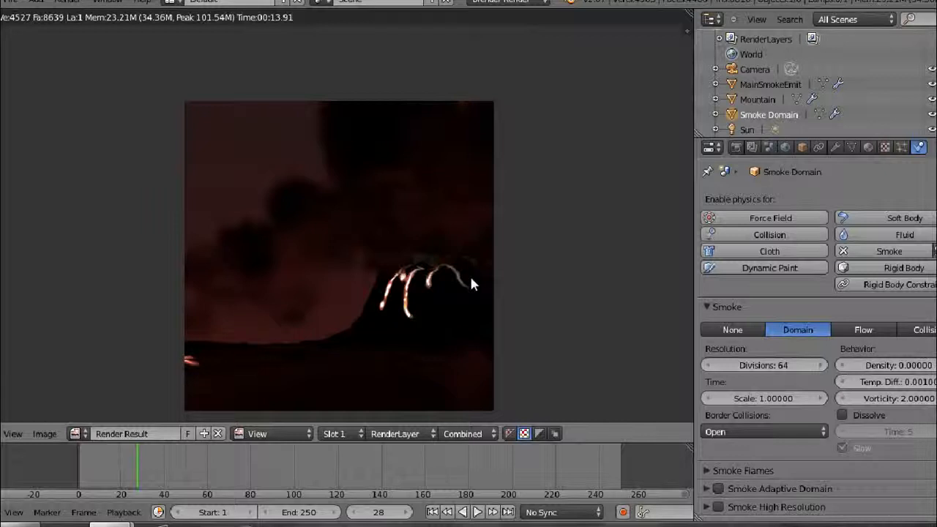
Select TrailSmokeEmit and show its Physics smoke flow settings.
click(901, 148)
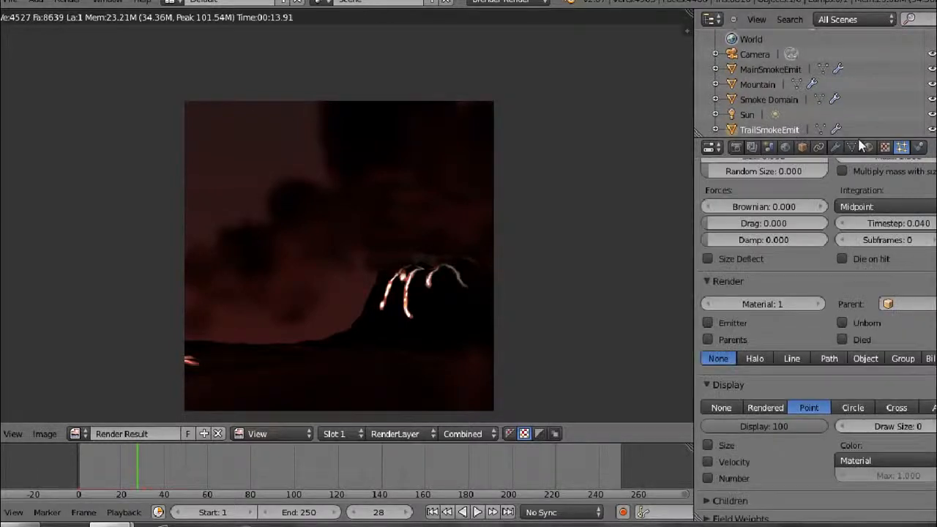
click(920, 147)
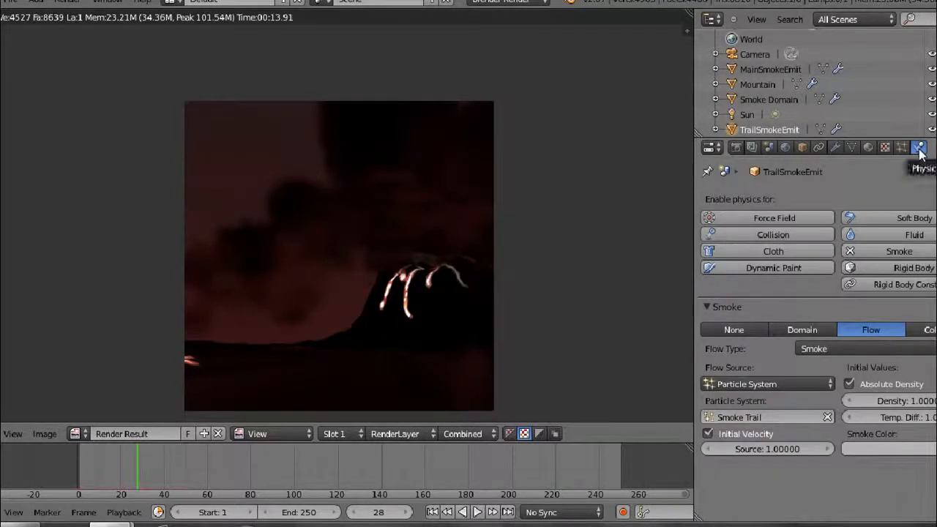
Disable the flow's Initial Velocity, re-simulate, and render frame 25.
click(708, 433)
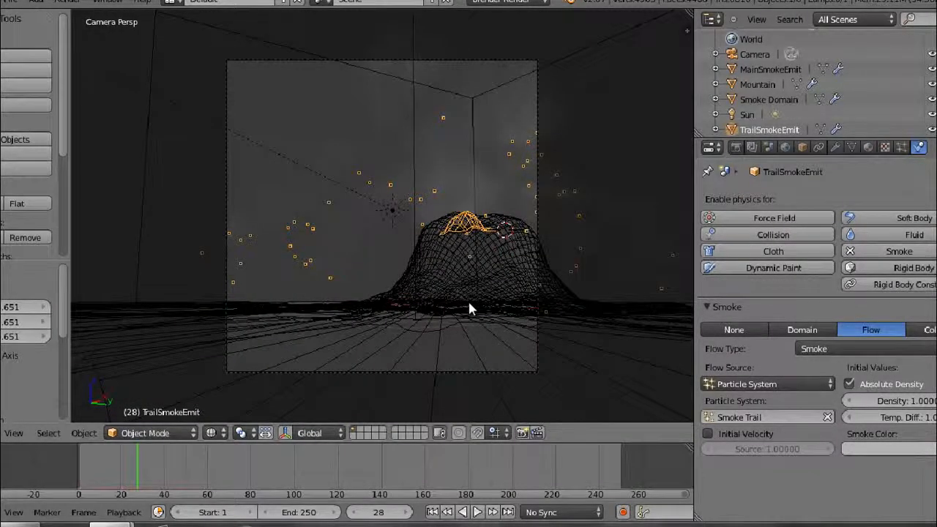
click(476, 512)
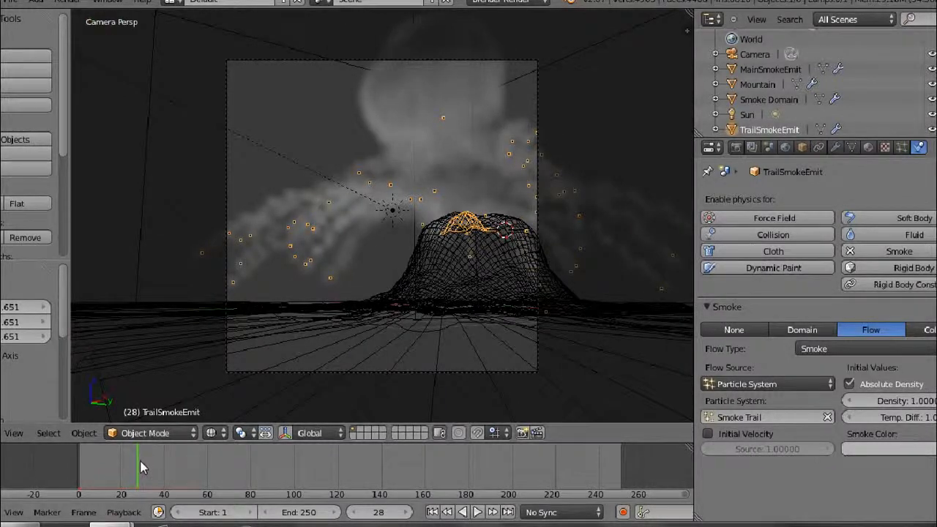
drag(143, 466, 132, 466)
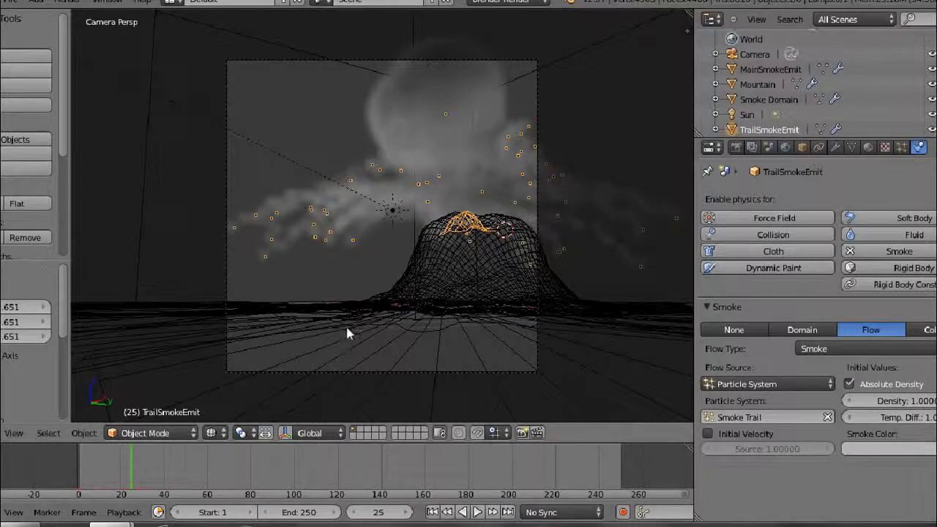
key(F12)
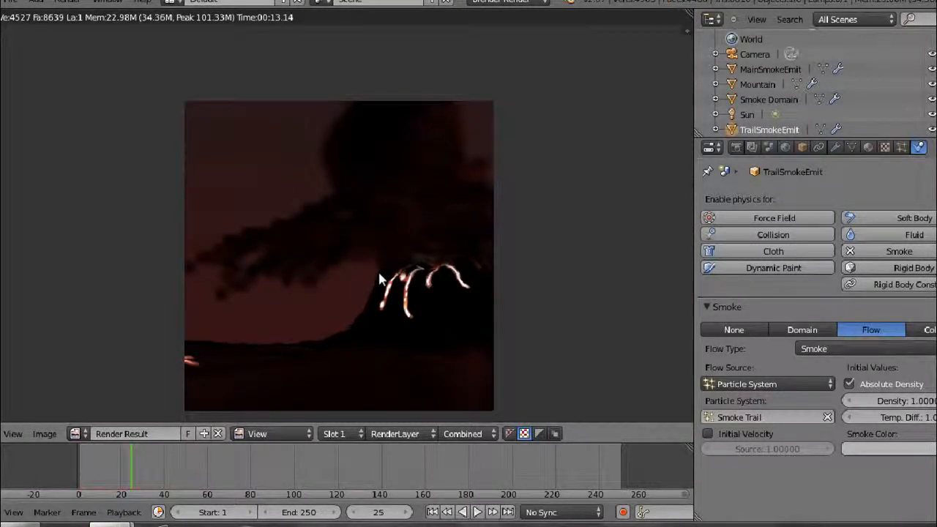
mouse_move(385, 212)
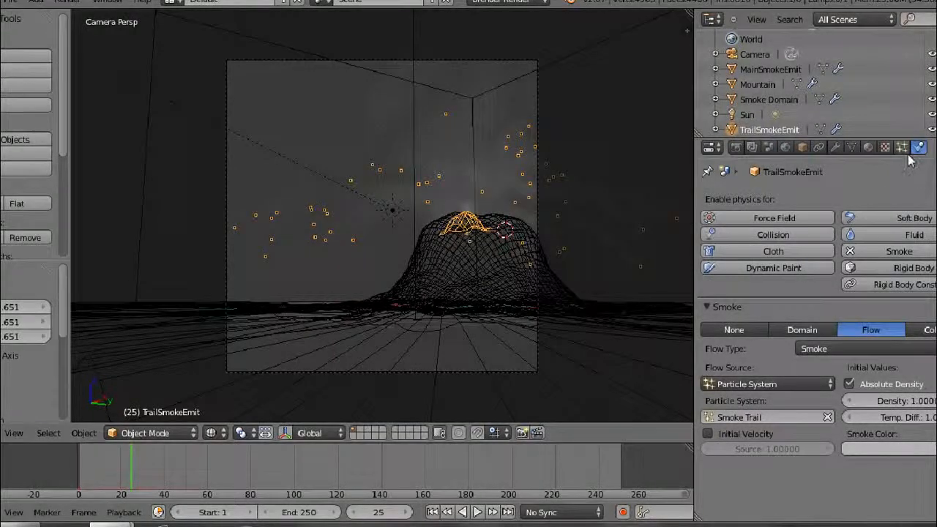
Set the Smoke Trail particles' emitter-object Z velocity to 0.030 and re-render frame 27.
click(901, 147)
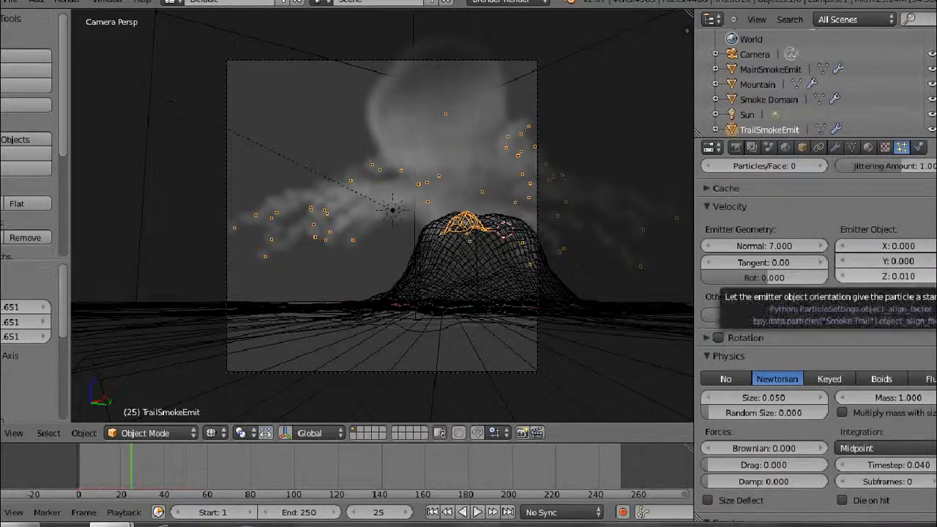
click(898, 276)
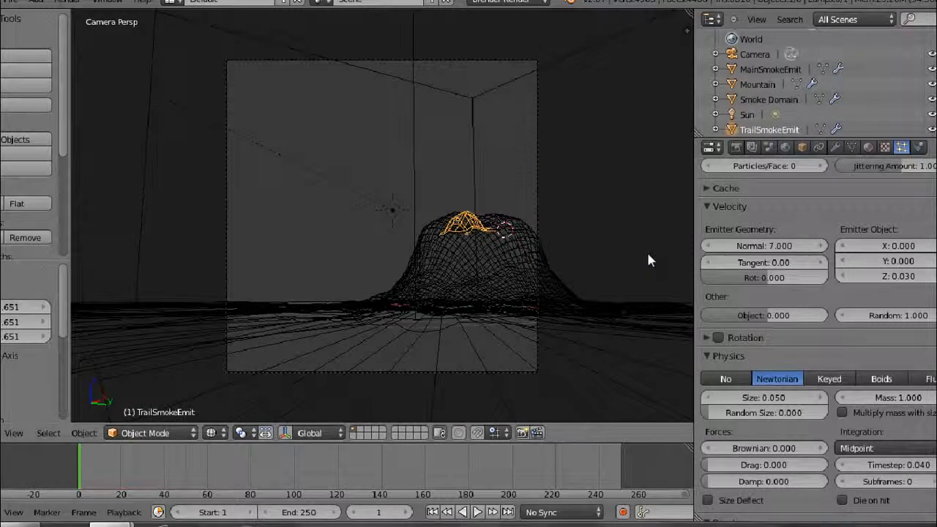
click(469, 511)
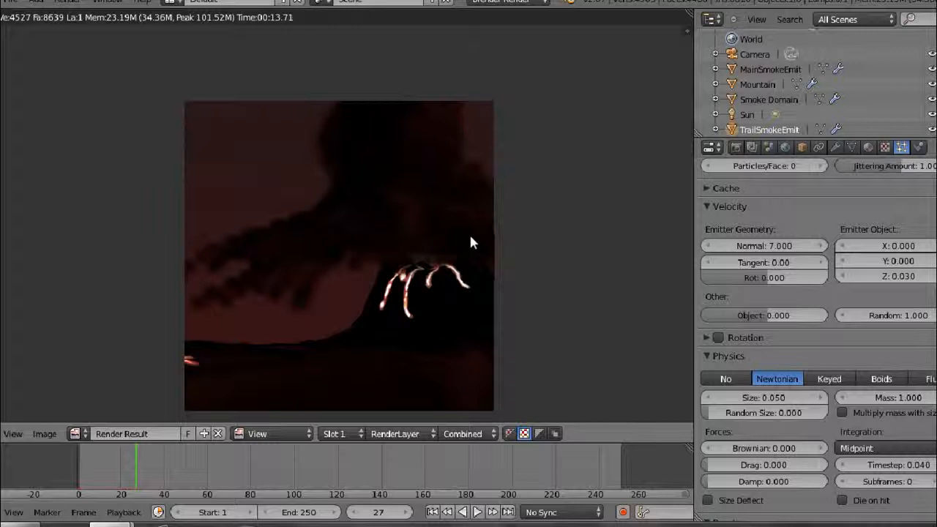
mouse_move(786, 245)
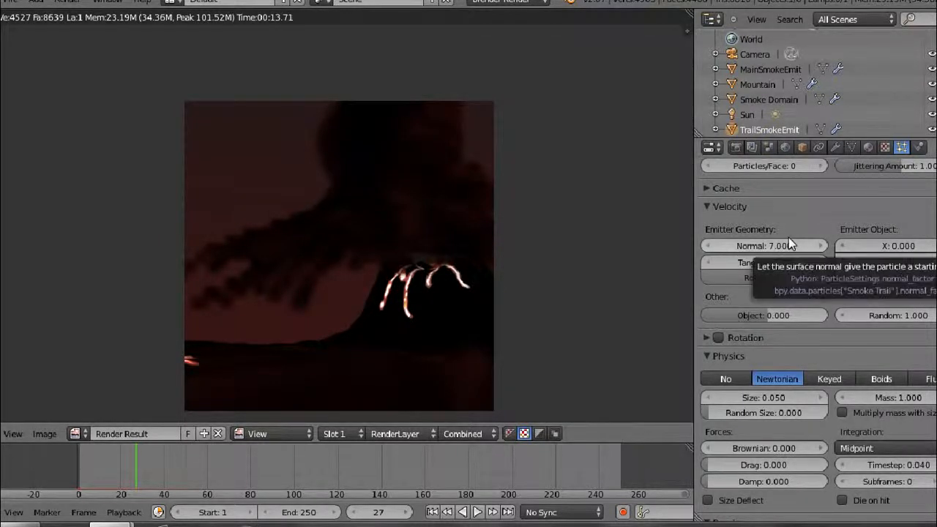
Return to TrailSmokeEmit's smoke flow physics settings in the Properties editor.
scroll(down, 3)
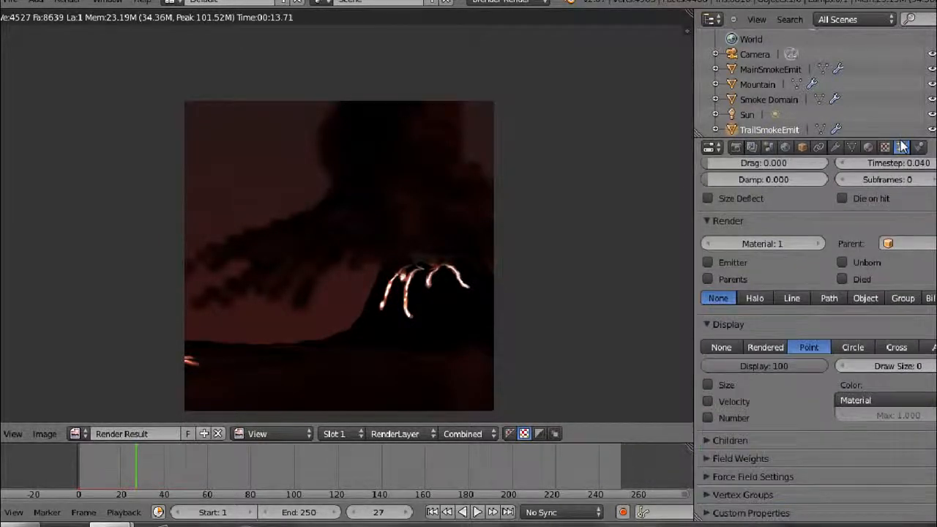
click(901, 147)
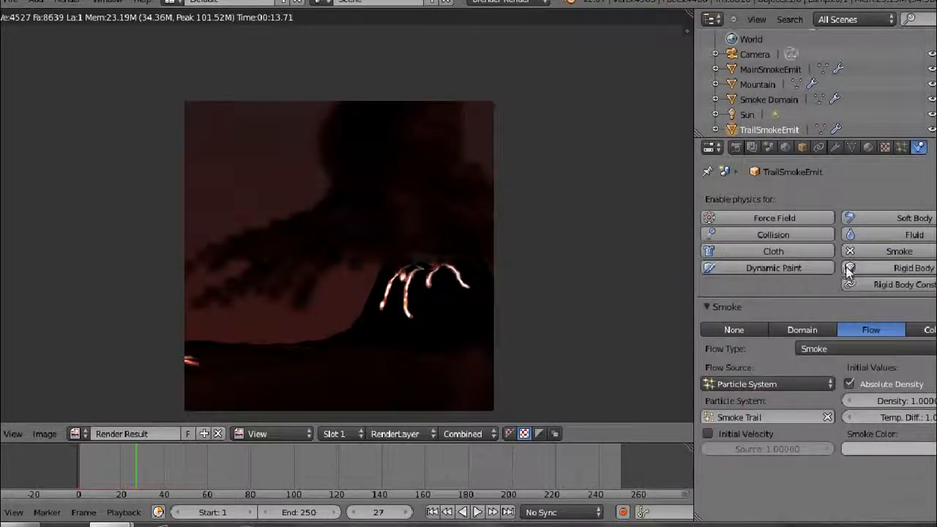
mouse_move(801, 329)
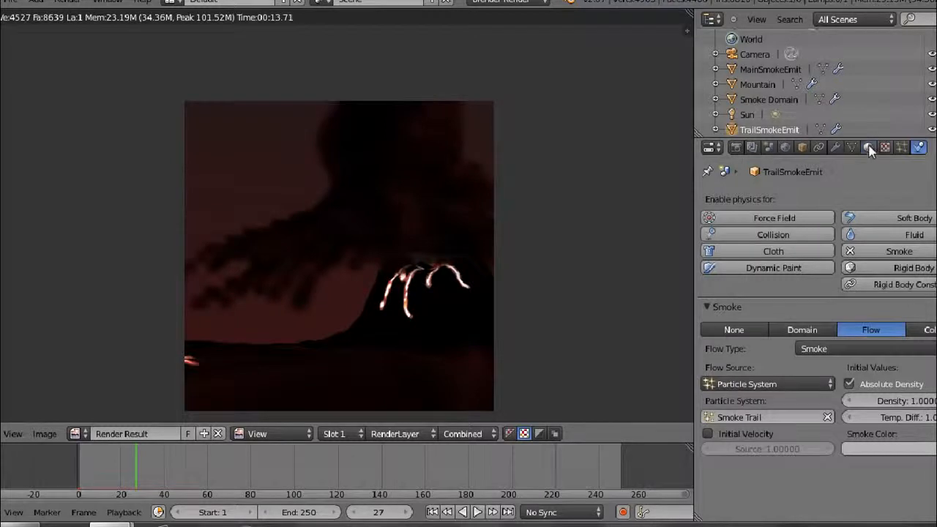
Set Smoke Domain Material volume emission to 0.490 and scattering to 1.250, then re-render.
click(868, 147)
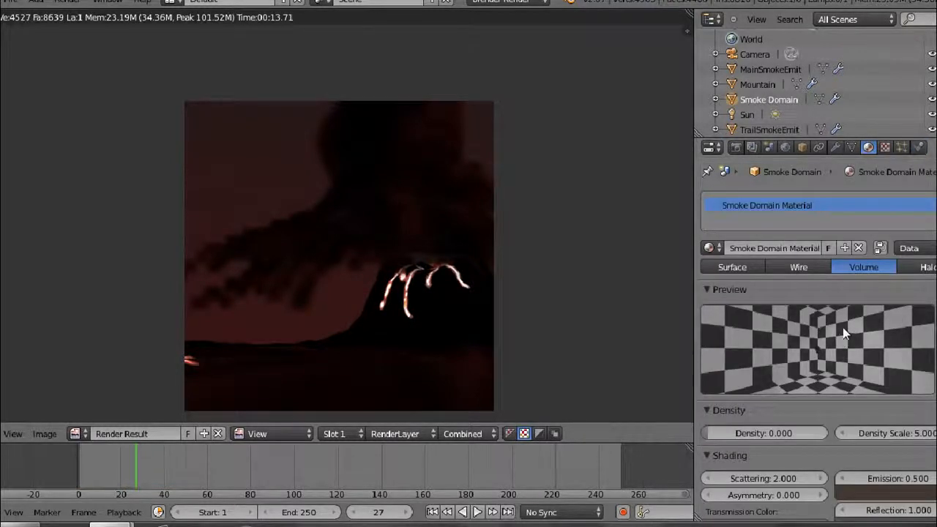
scroll(down, 3)
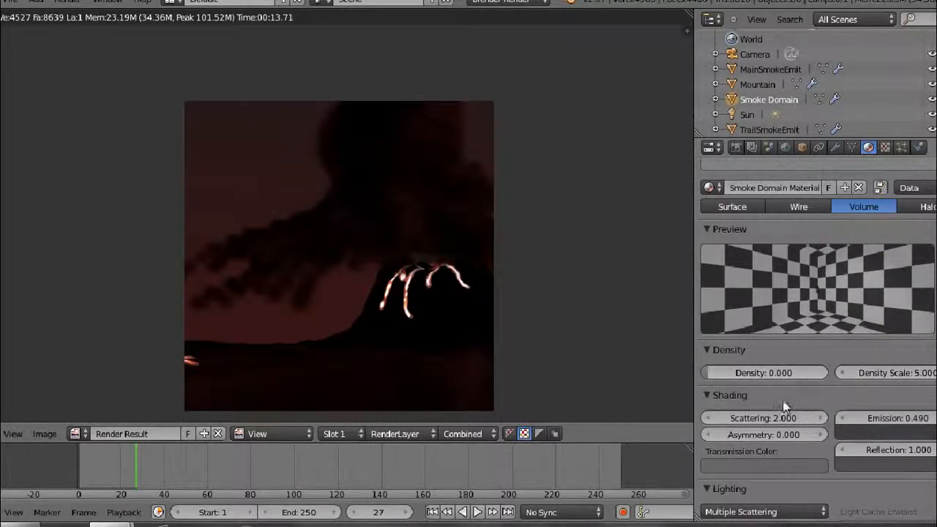
scroll(down, 3)
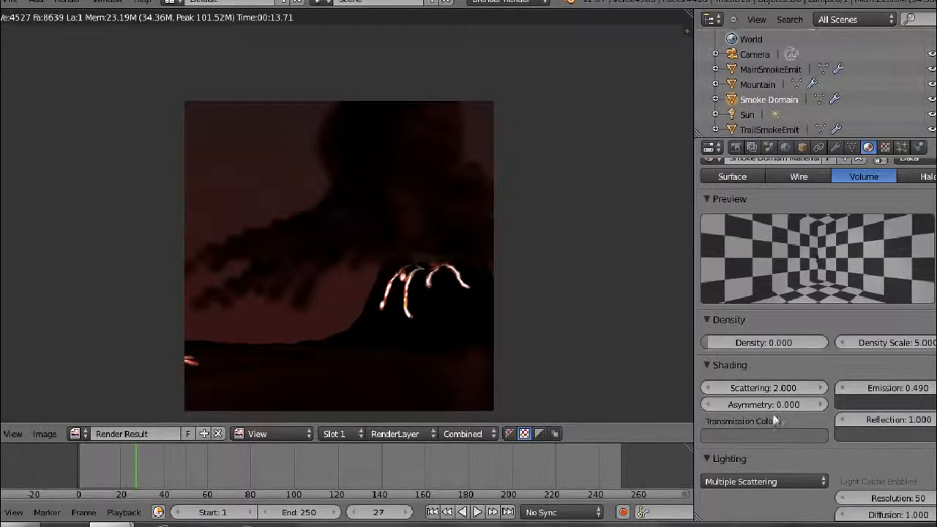
click(763, 387)
text(1.25)
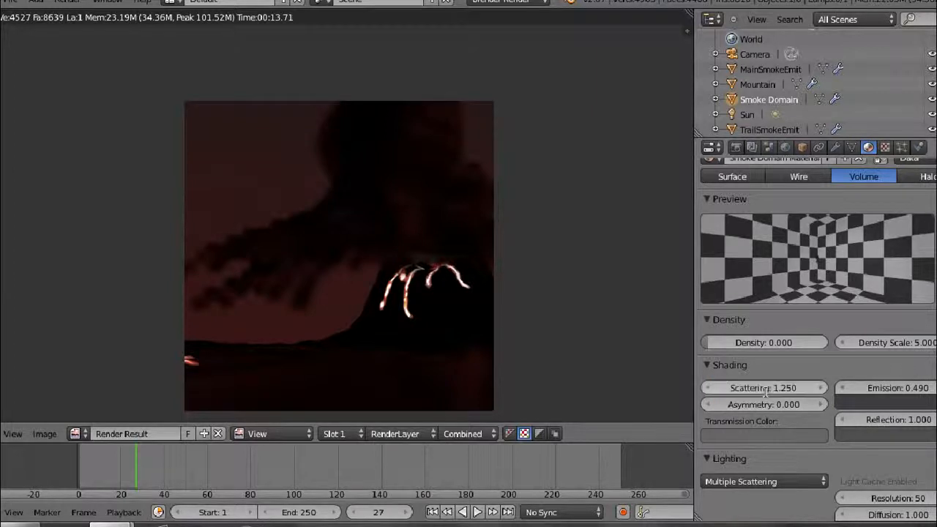
scroll(down, 3)
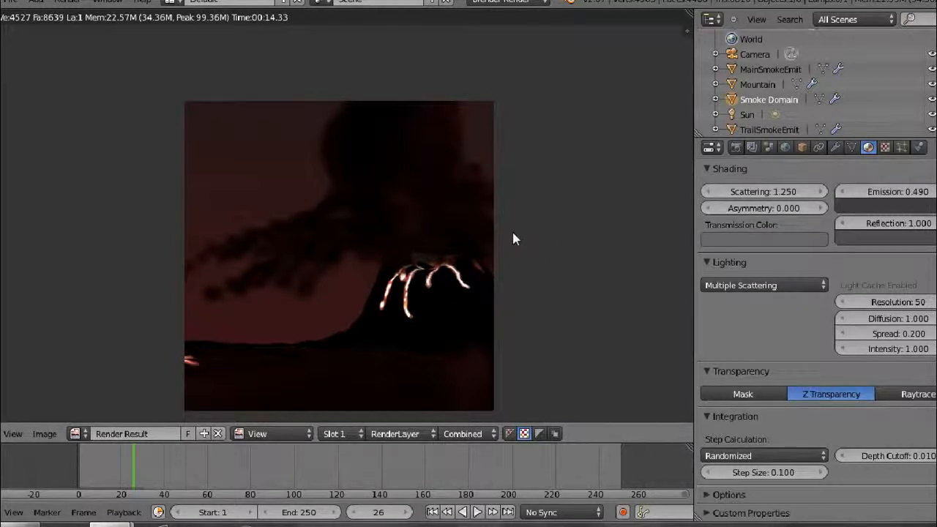
mouse_move(554, 98)
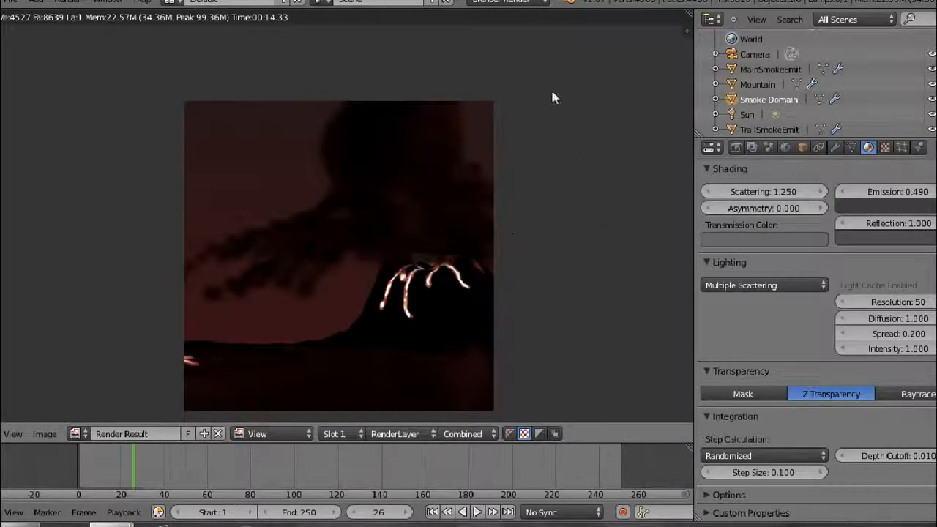
mouse_move(544, 88)
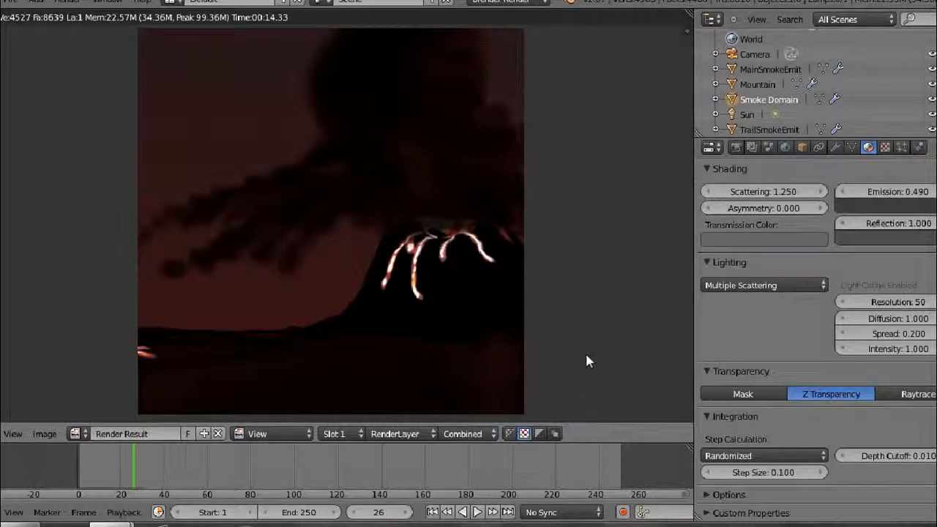
mouse_move(589, 358)
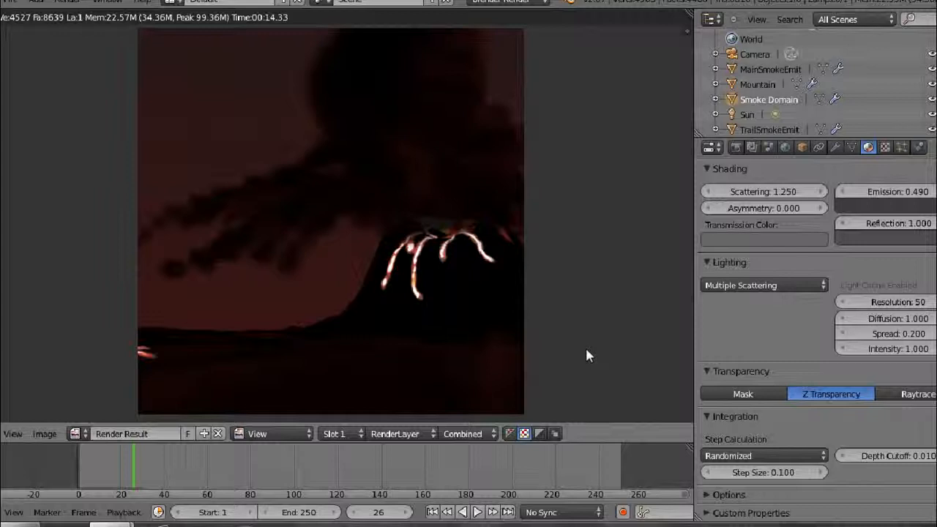
mouse_move(589, 349)
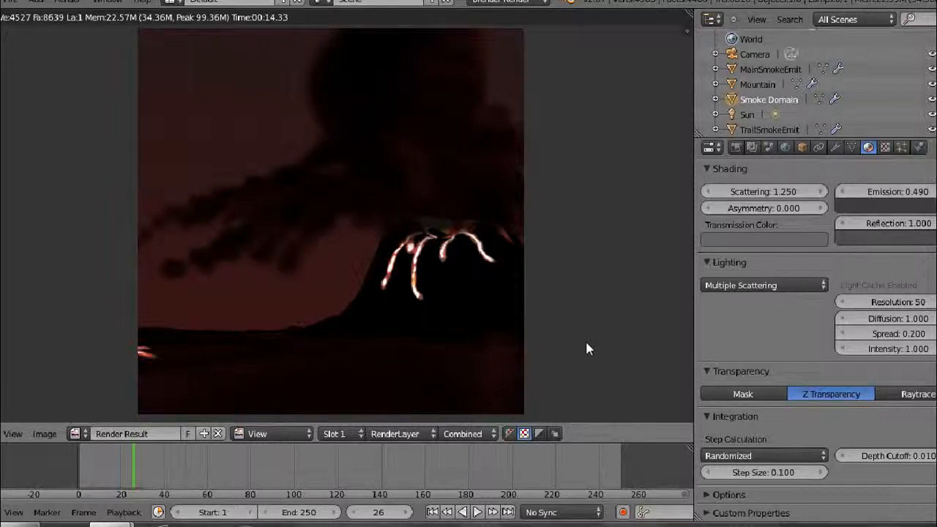